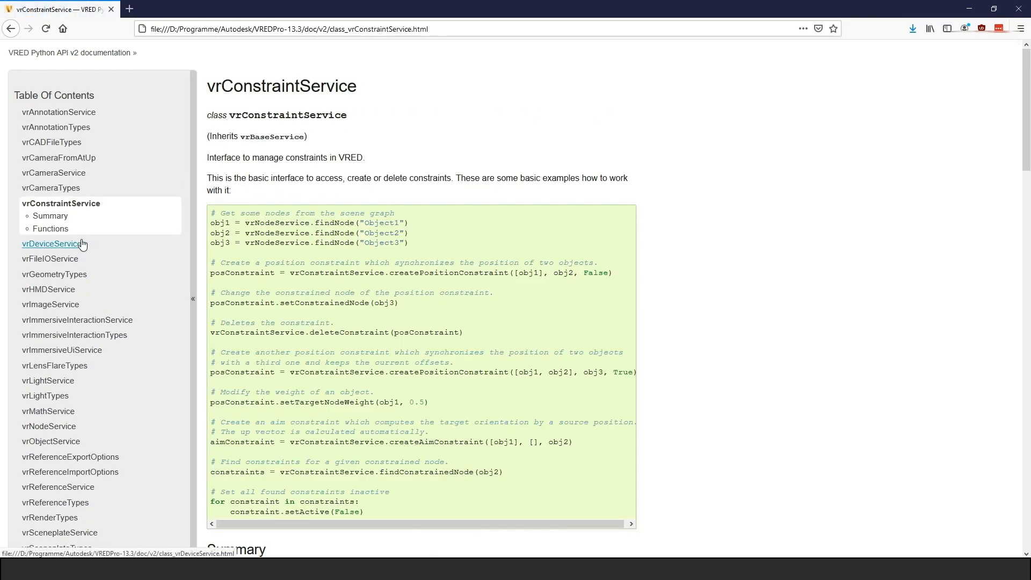
Step: Add a setIconSize(QtCore.QSize(32,32)) line for the random viewpoint button in __init__
click(50, 304)
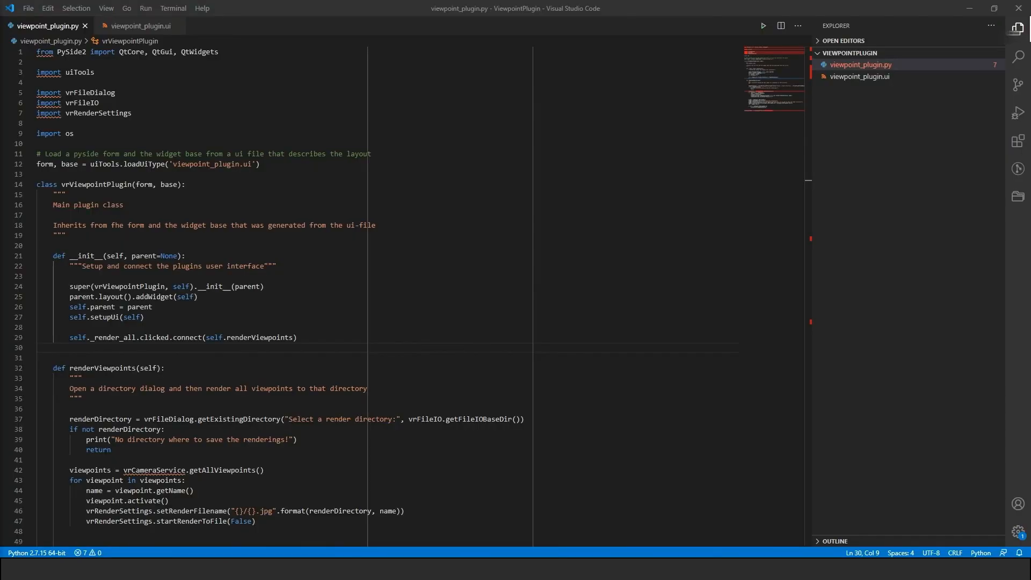
key(enter)
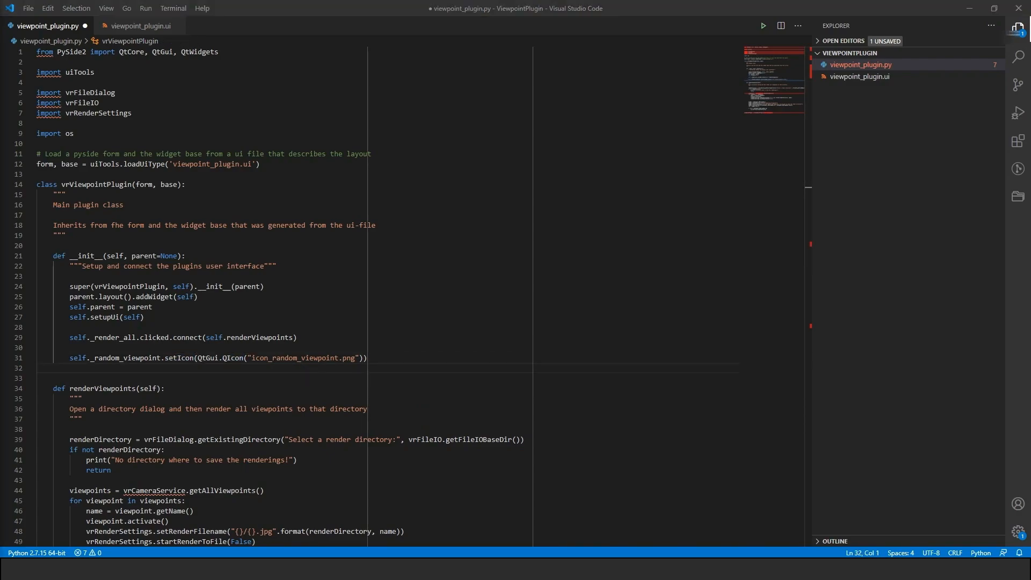
text(self._random_viewpoint.setIconSize(QtCore.QSize(32,32)))
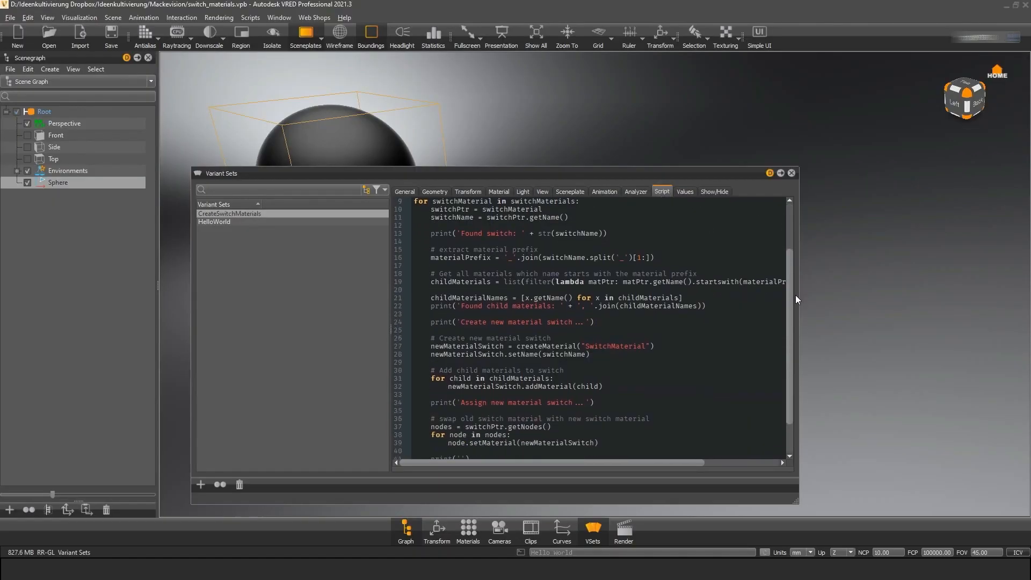
Step: Review the switch_materials script, inspect car_paint_silver in the Material Editor, and load Automotive_Genesis.vpb
scroll(down, 3)
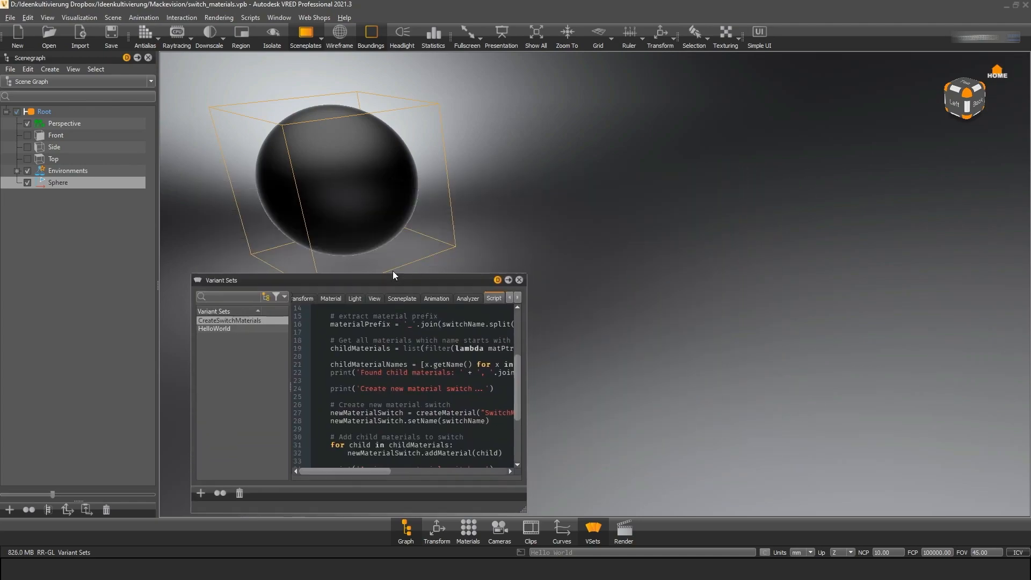
click(467, 532)
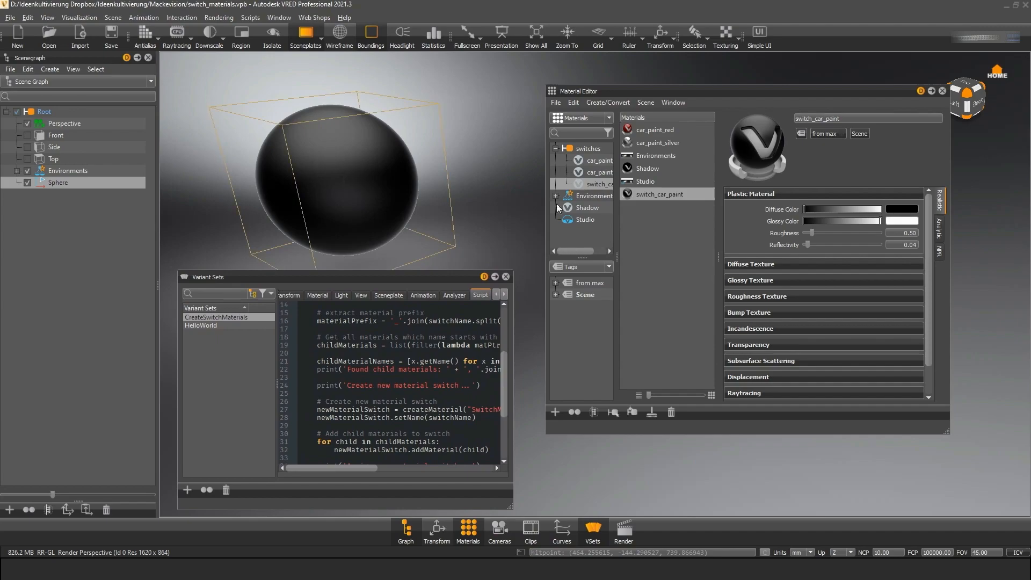
mouse_move(693, 228)
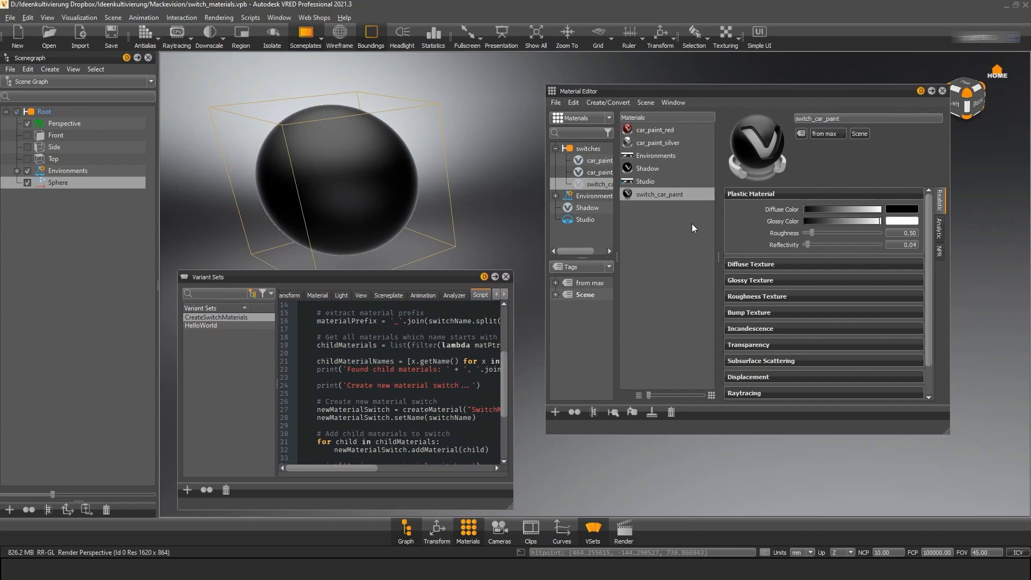
click(659, 143)
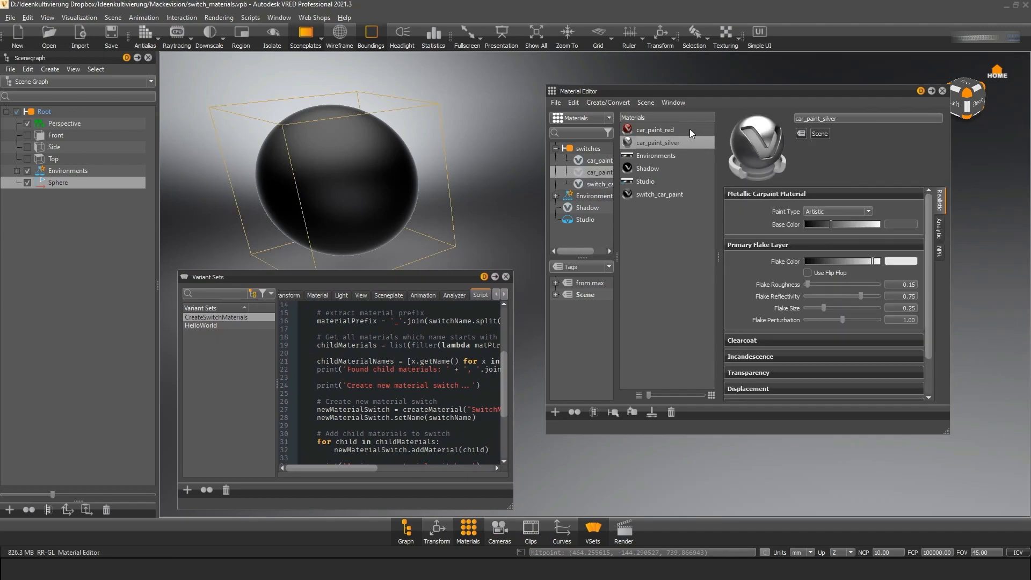
click(660, 194)
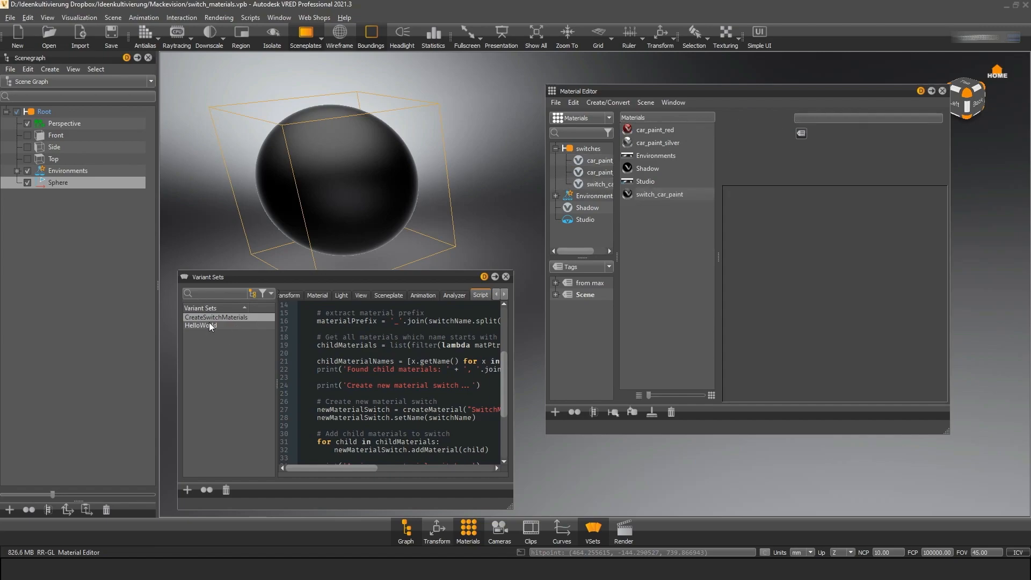
click(216, 317)
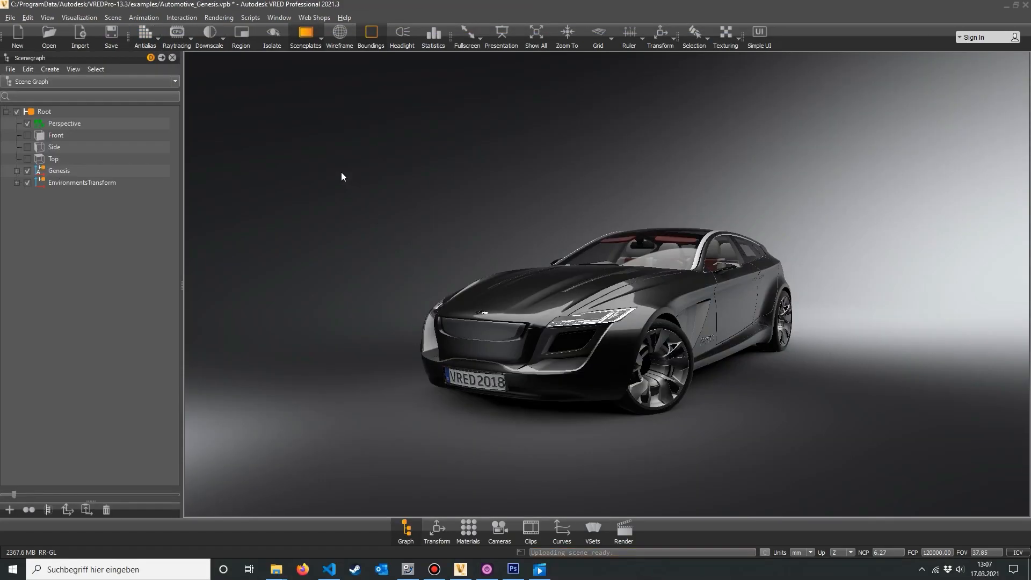
Step: Show the VR Menu via Scripts, visit its Viewpoints panel, and return to the Home panel
click(250, 17)
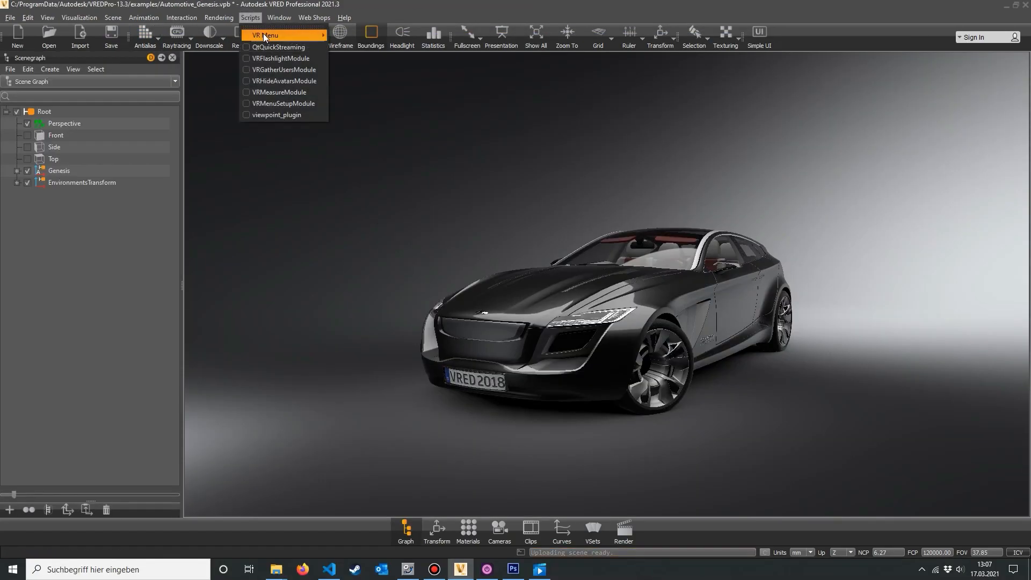
mouse_move(265, 34)
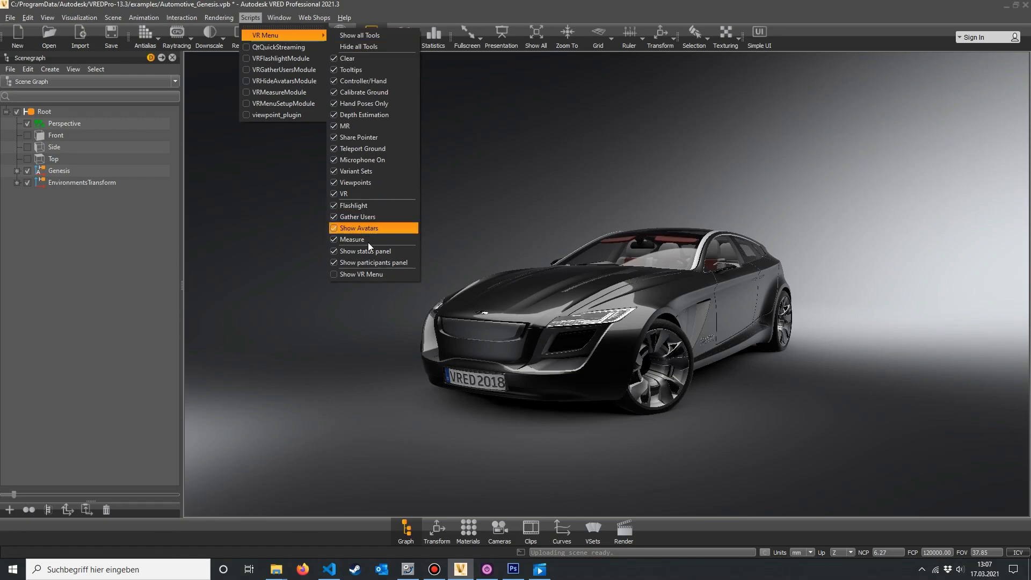
click(361, 274)
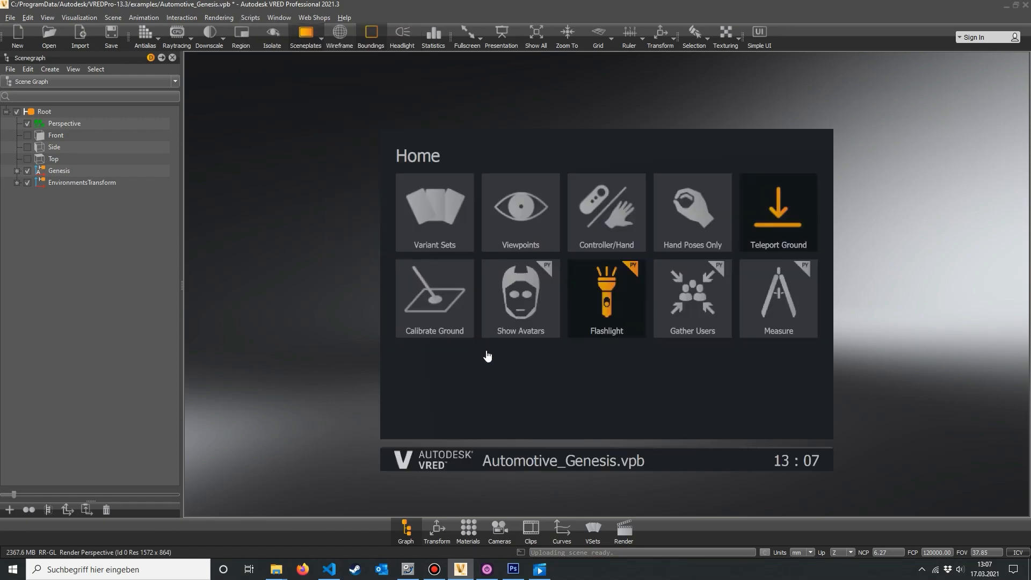
click(520, 211)
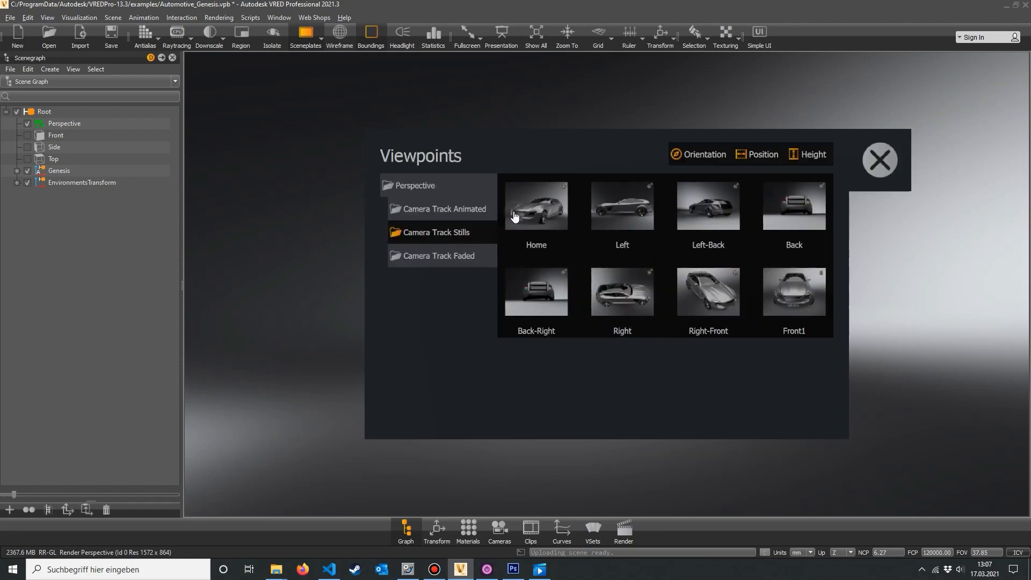
click(793, 212)
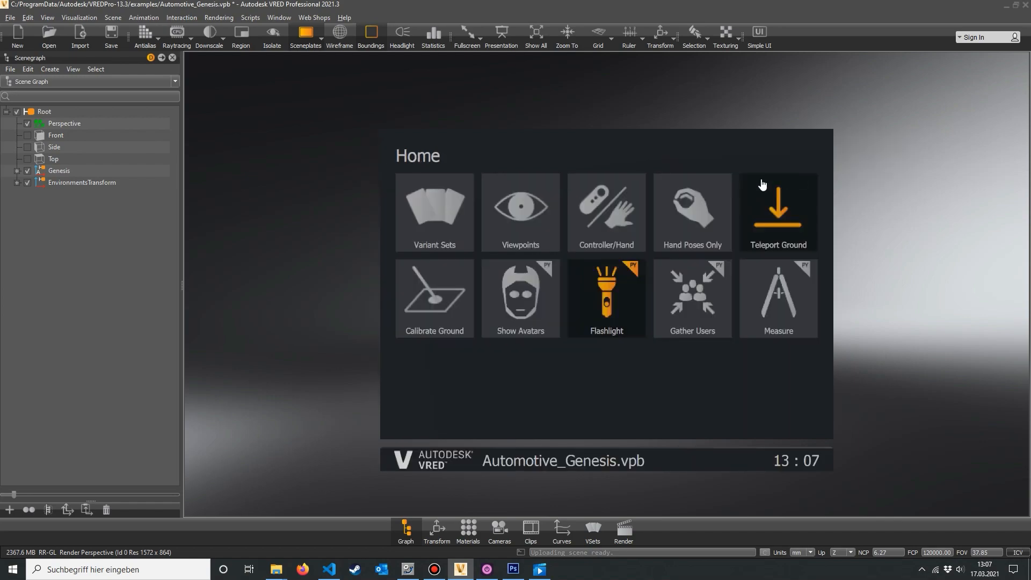
click(433, 211)
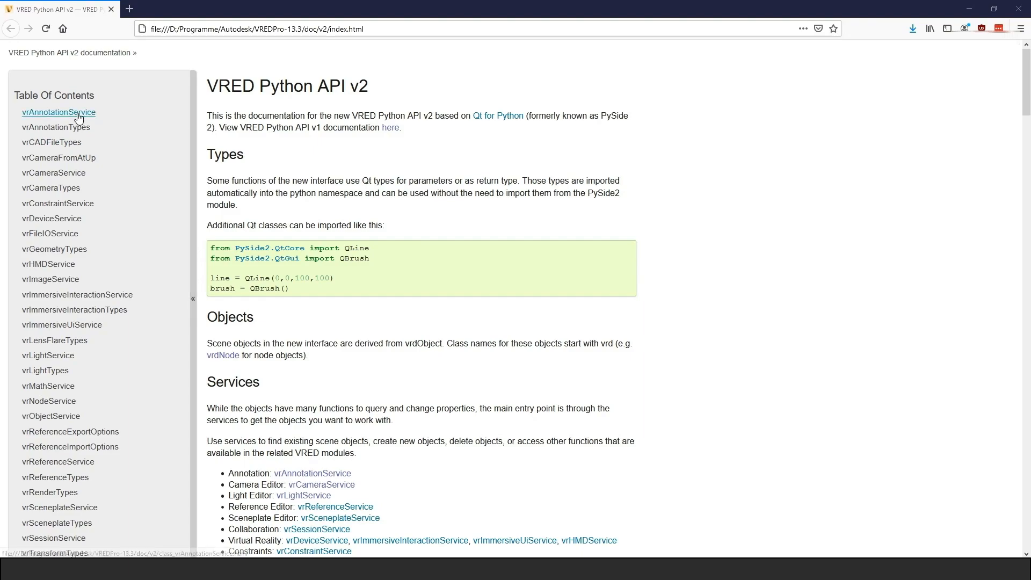
Step: Go to the vrAnnotationService page from the API v2 Table of Contents
click(58, 111)
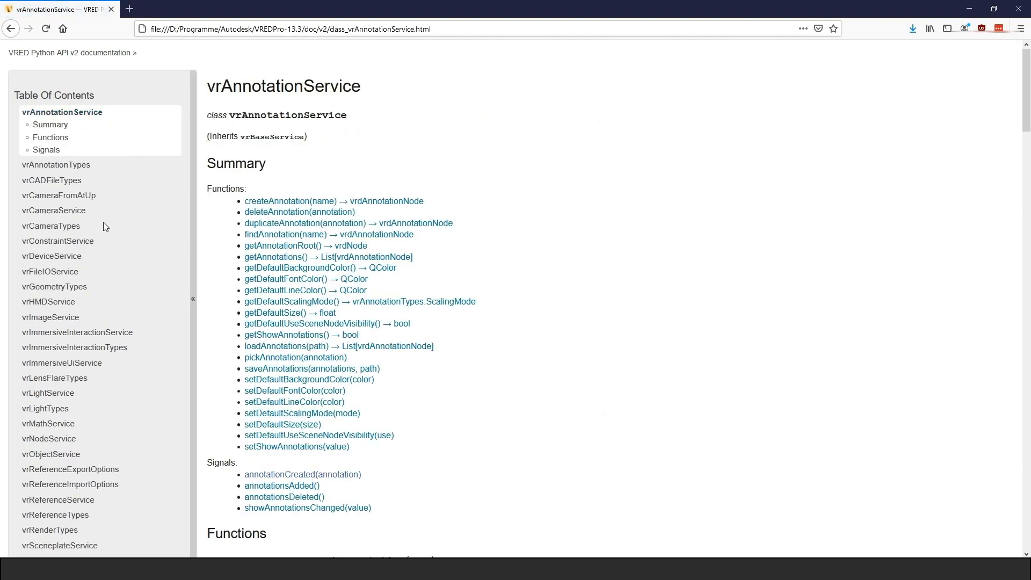
click(58, 241)
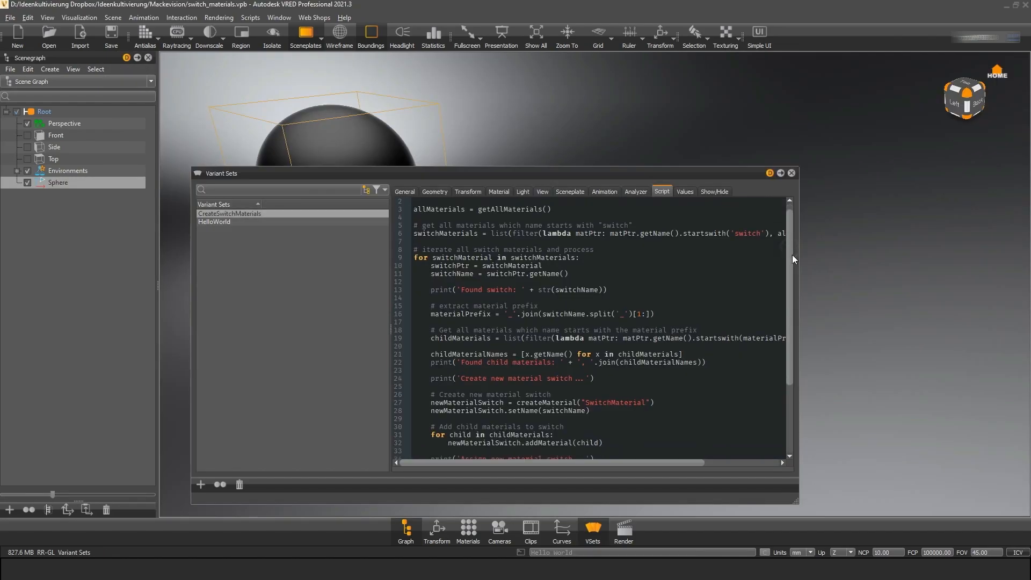
Step: Set the button icon with setIcon(QtGui.QIcon("icon_random_viewpoint.png")) on line 31
scroll(down, 3)
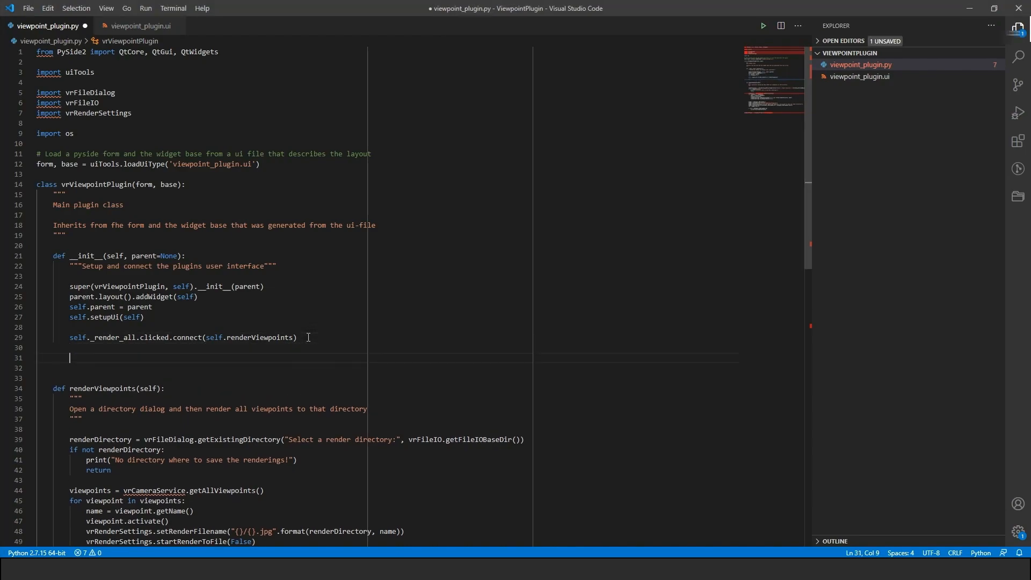
text(self._random_viewpoint.setIcon(QtGui.QIcon("icon_random_viewpoint.png")))
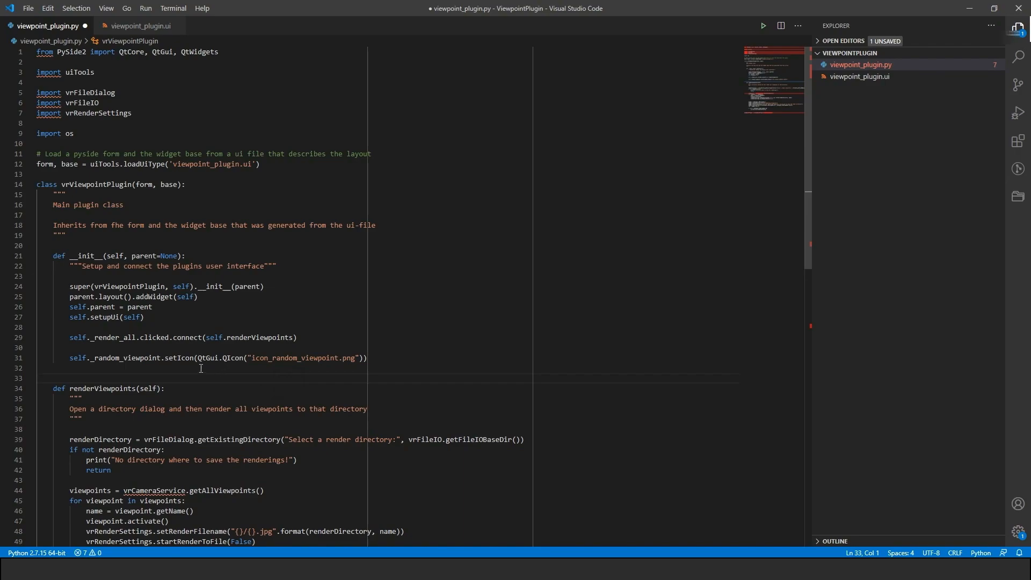
double_click(178, 358)
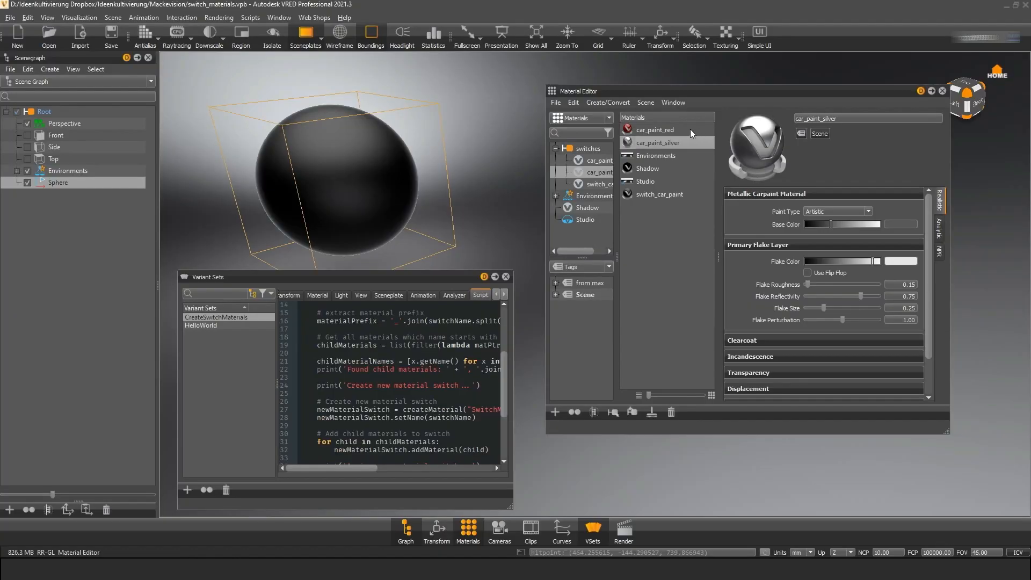
click(654, 130)
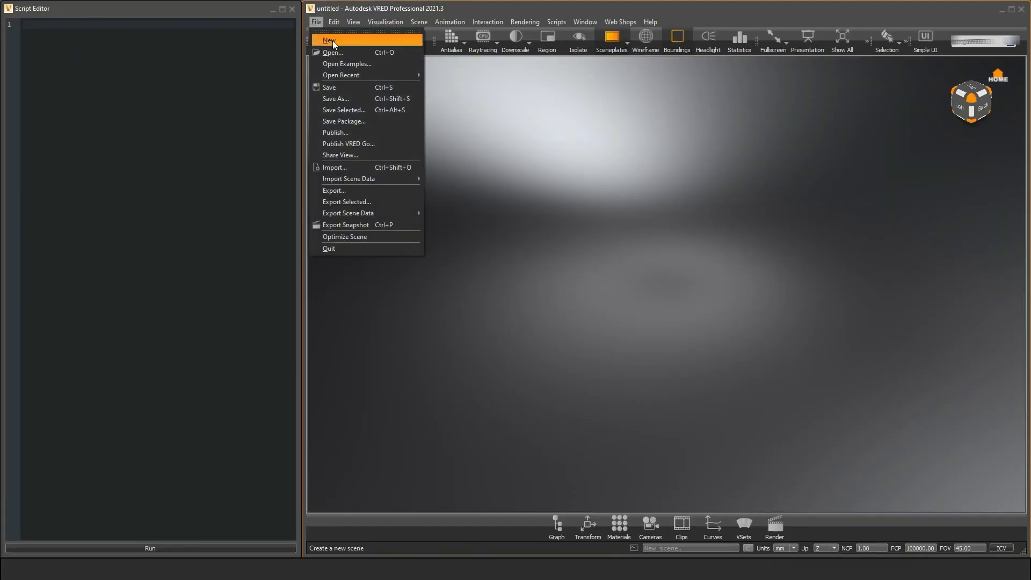
mouse_move(347, 63)
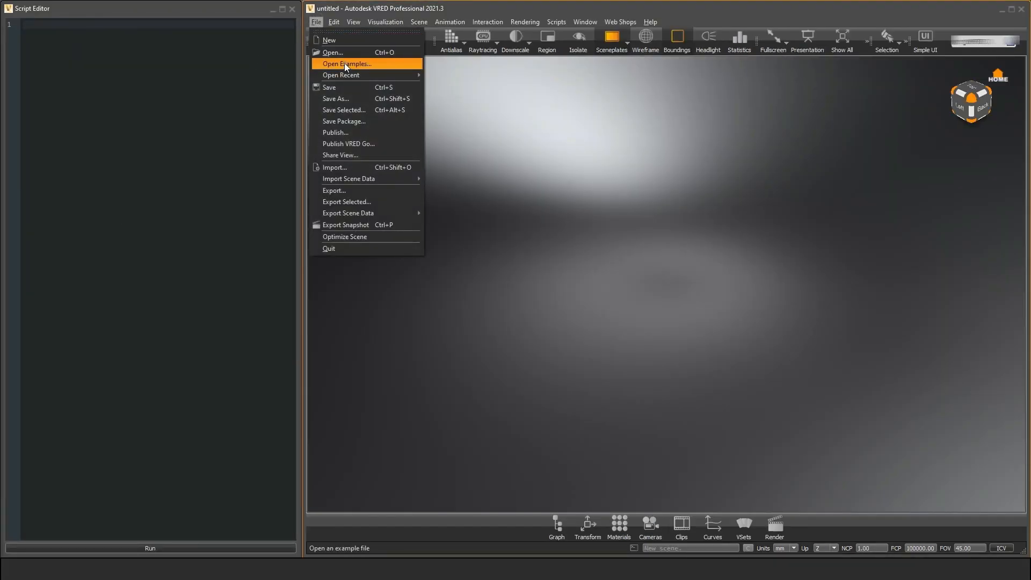
Step: Load sceneplates/rotate.py from Open Examples, then browse the examples folder for another file
click(316, 21)
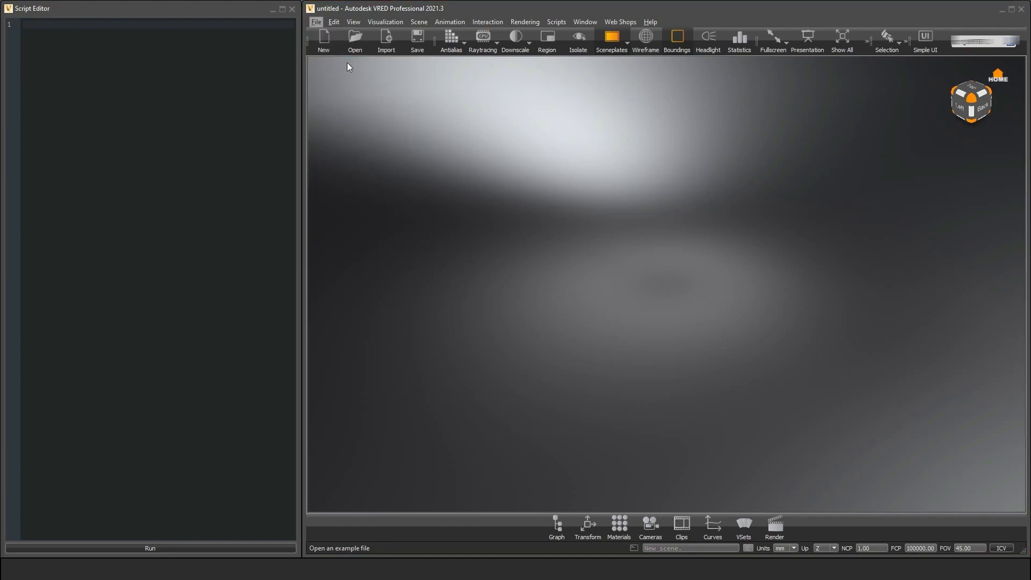
click(355, 40)
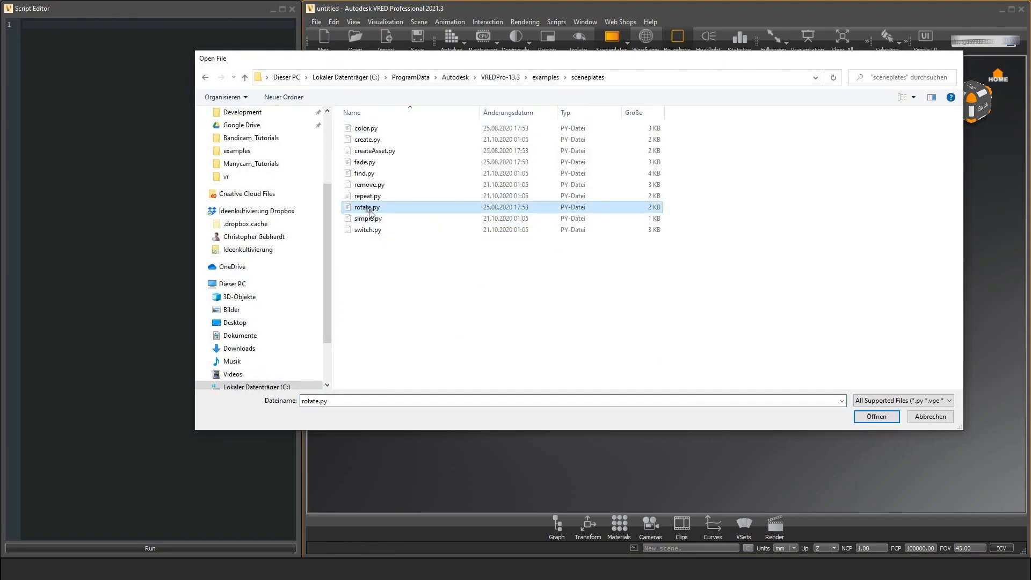
click(875, 416)
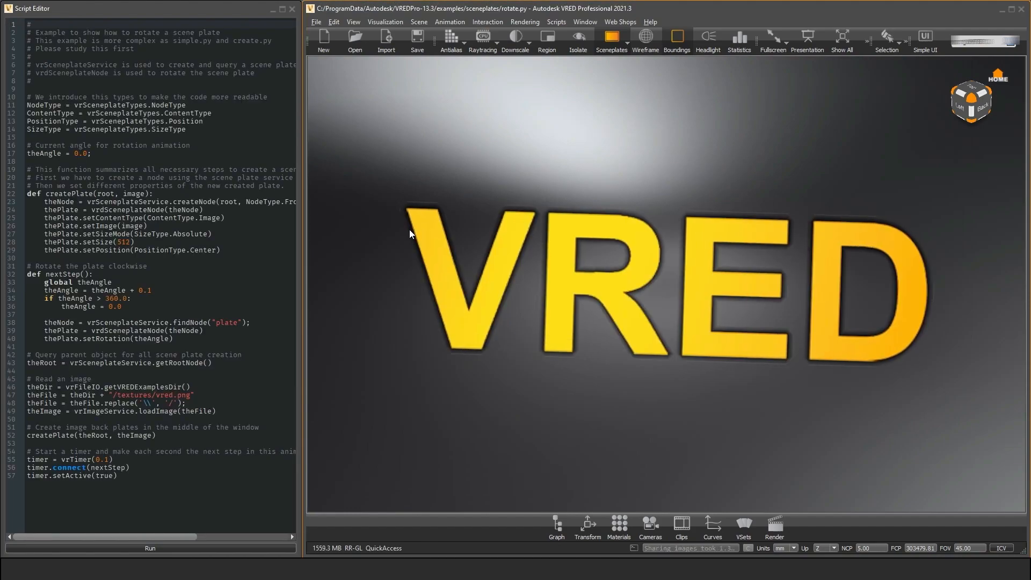
click(354, 41)
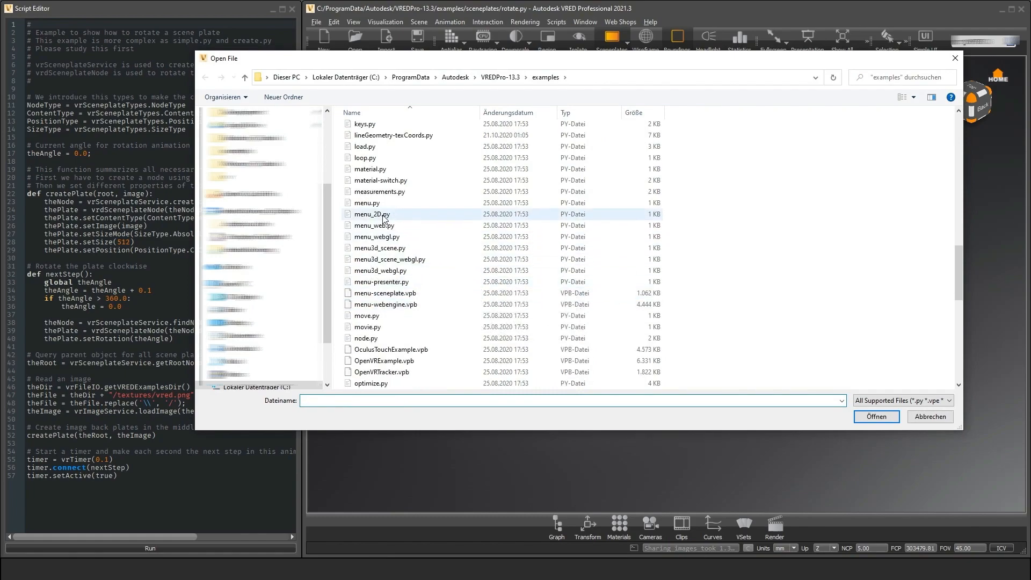
double_click(372, 214)
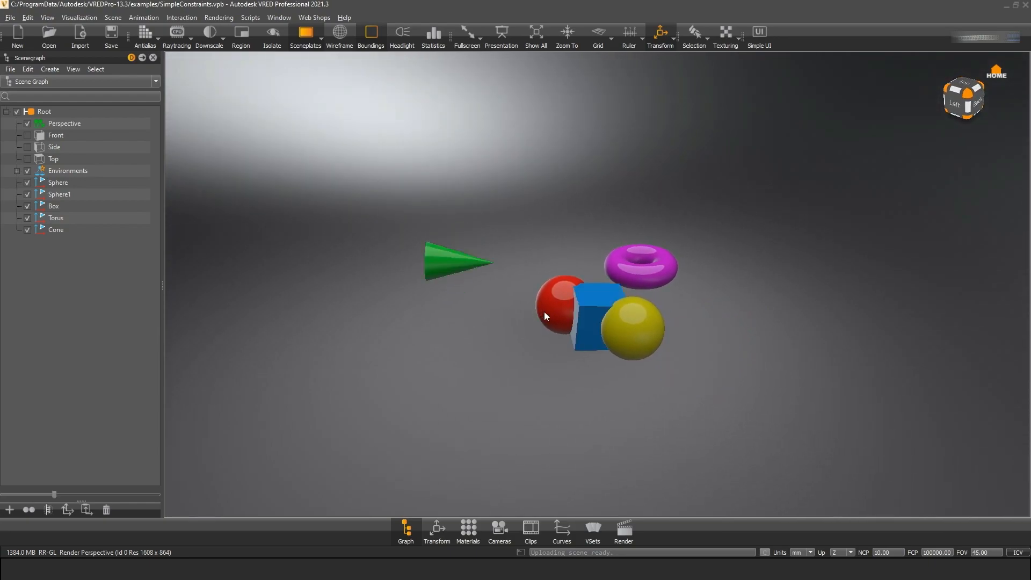
Step: Drag Sphere1 so the constrained objects follow, then load the collision.py example
drag(561, 310, 474, 329)
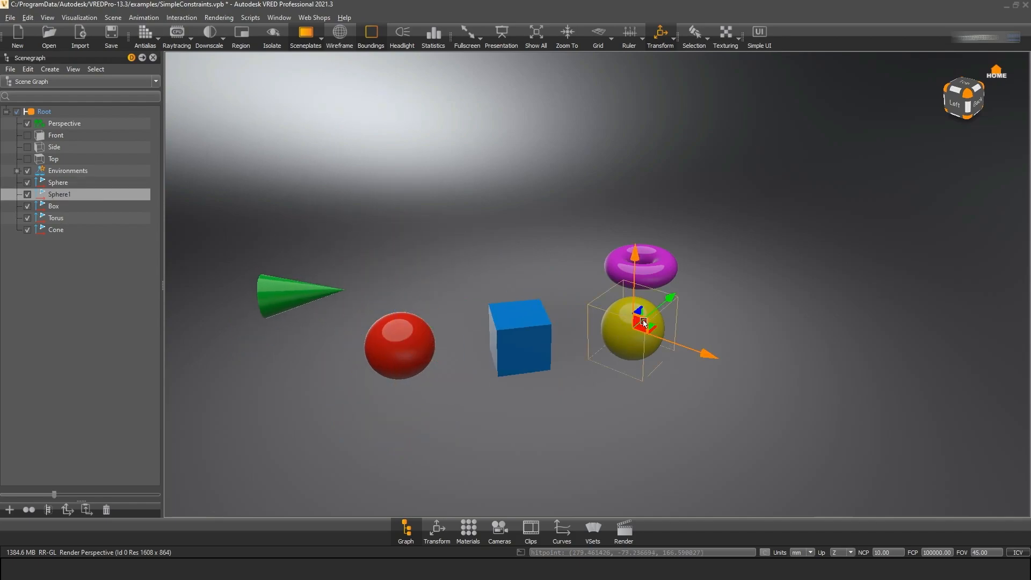
drag(645, 322, 740, 353)
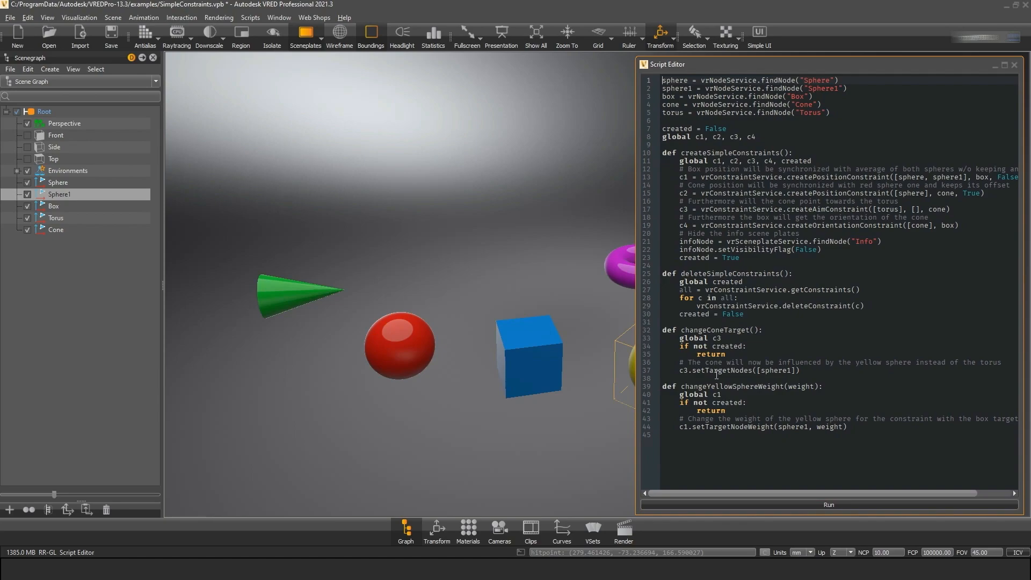
mouse_move(58, 296)
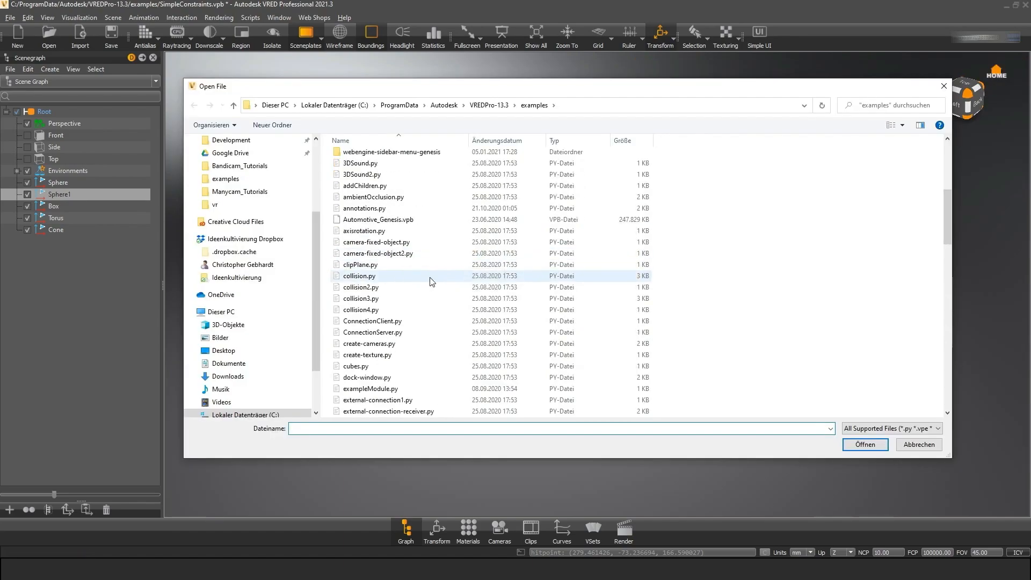
click(359, 276)
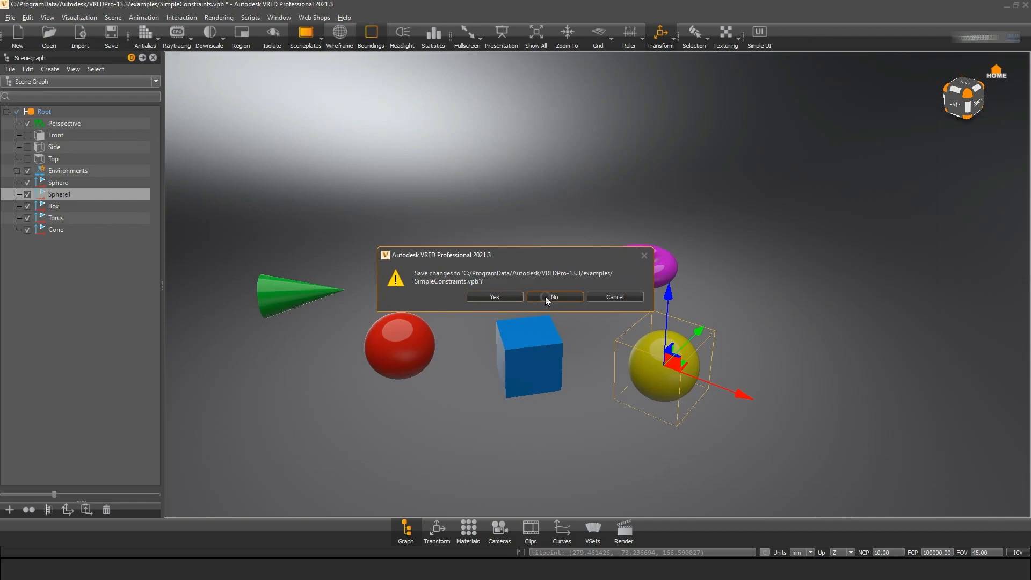
click(553, 296)
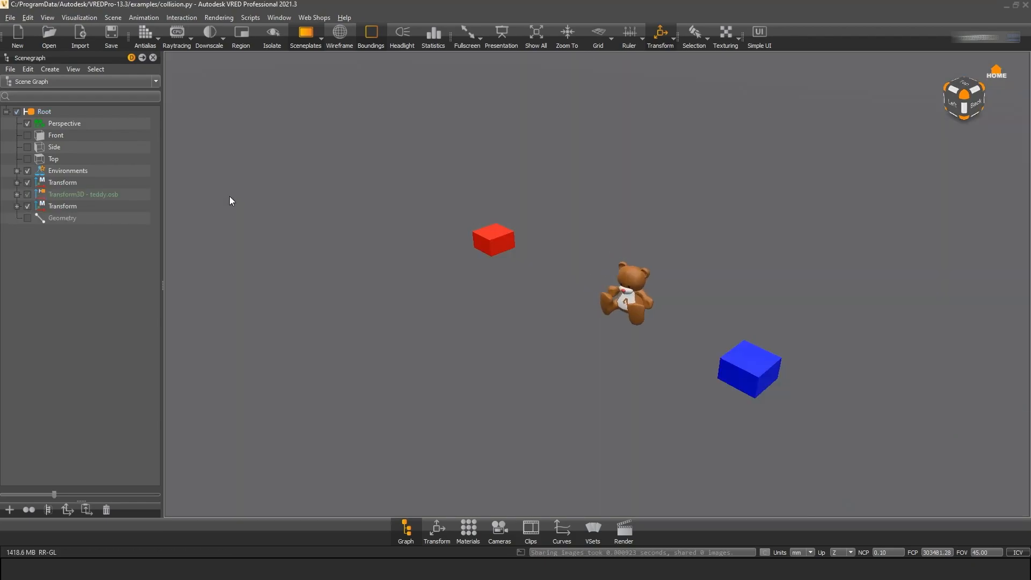
Step: Show the SimpleConstraints constraint script in the Script Editor and read through it
click(27, 17)
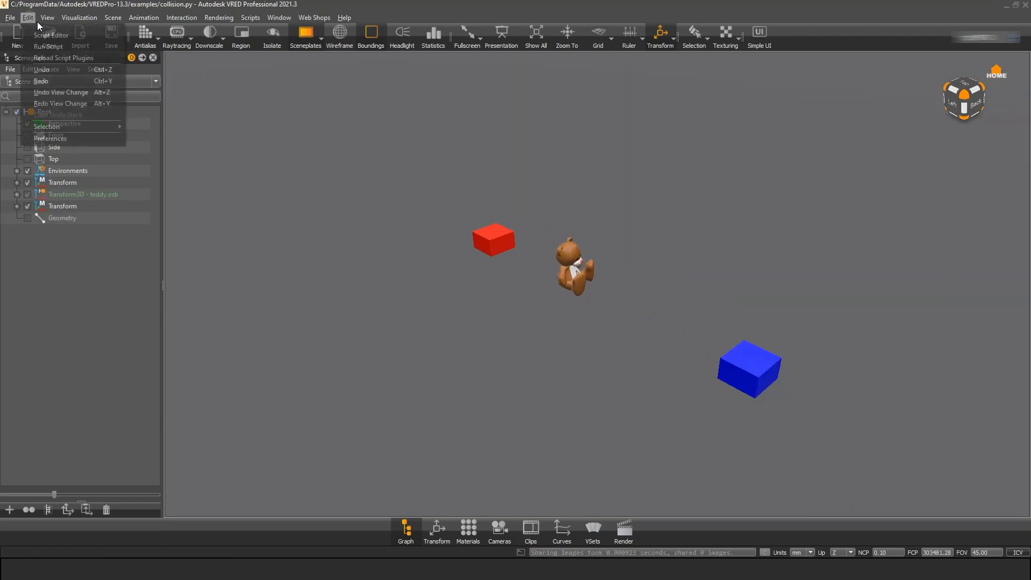
click(51, 34)
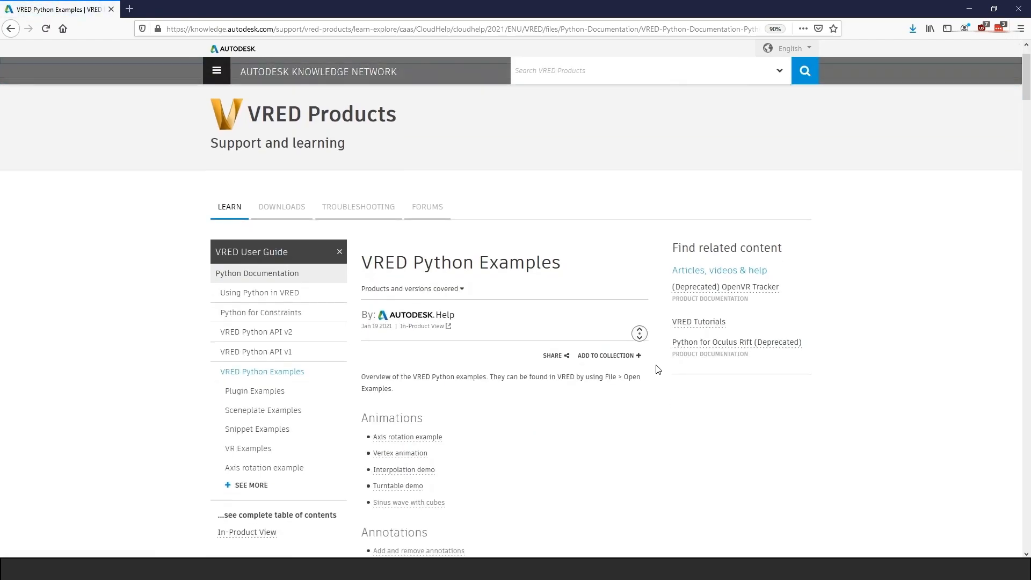
scroll(down, 3)
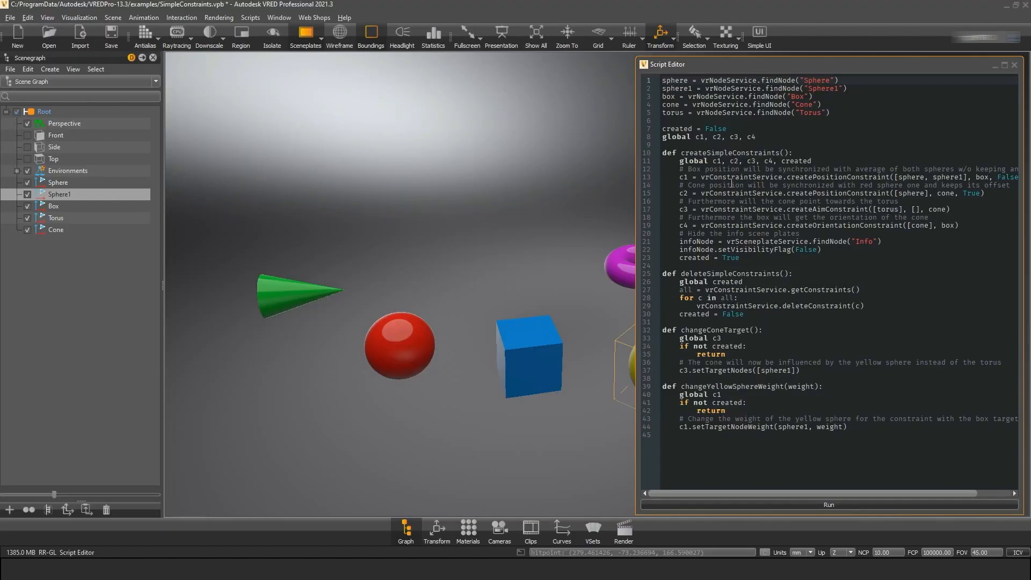
Step: Select createAimConstraint in the script to look it up in the API v2 search
double_click(723, 112)
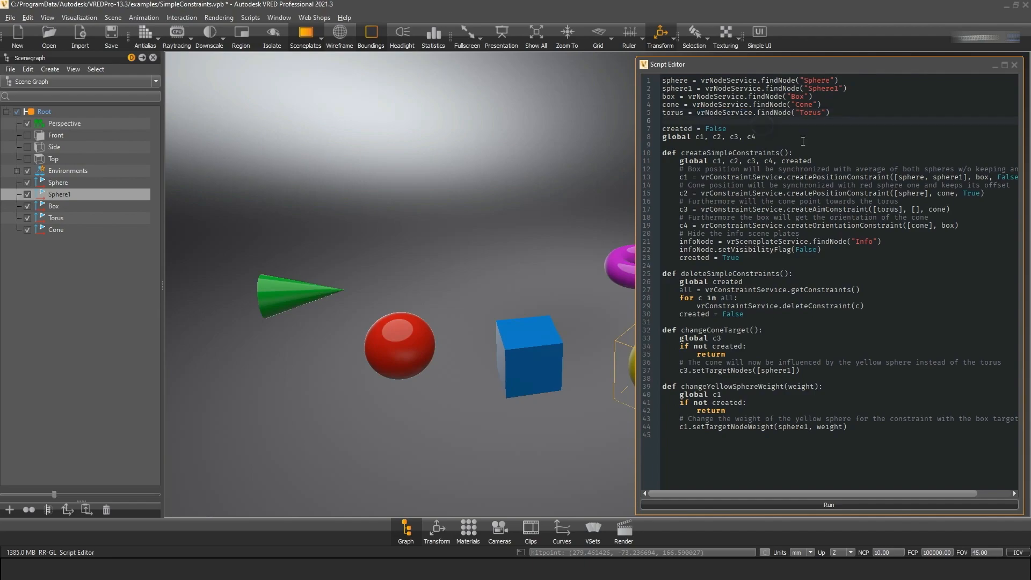
double_click(825, 210)
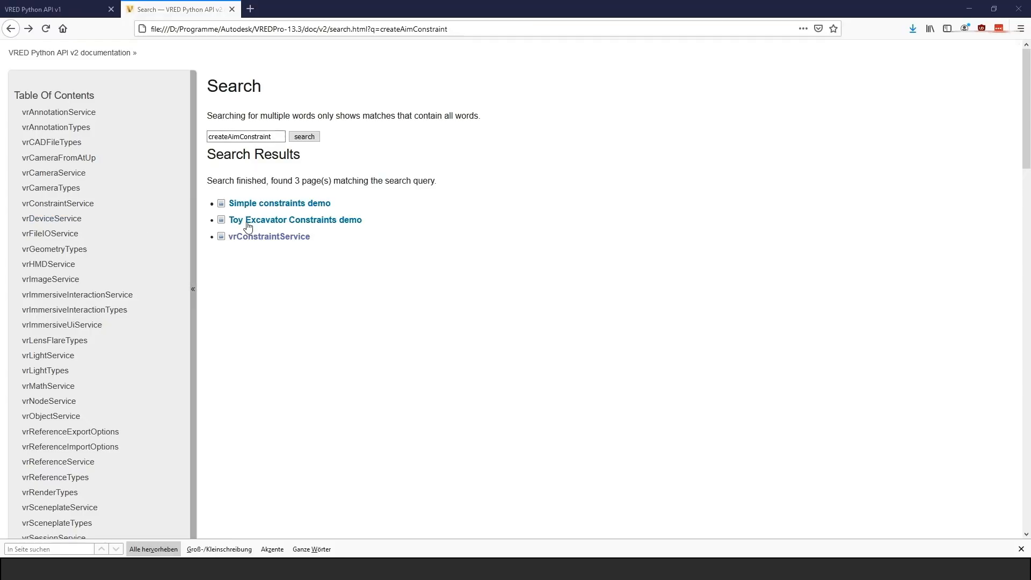
Step: View the vrConstraintService reference page and its constraint example code
click(269, 236)
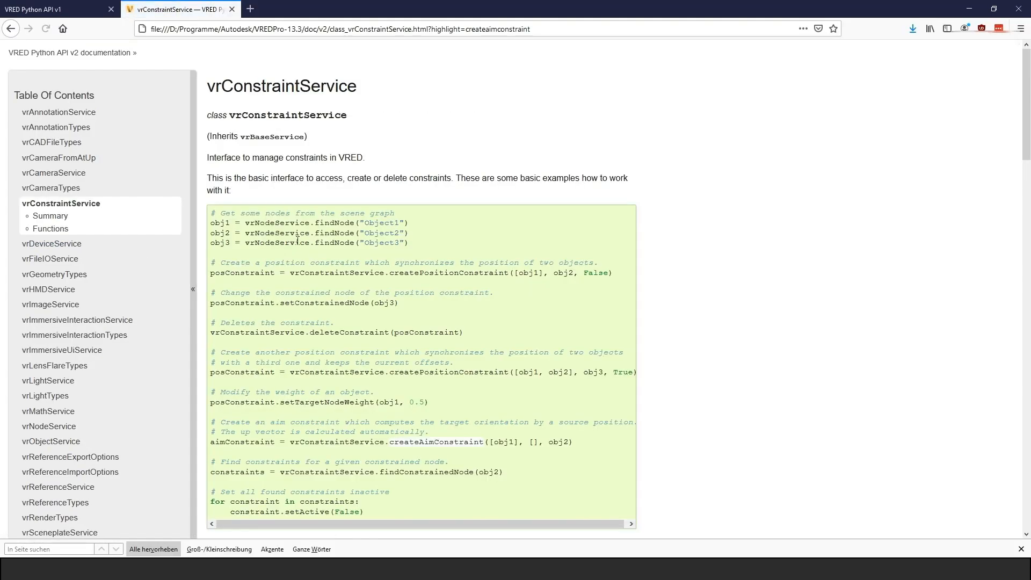
scroll(down, 3)
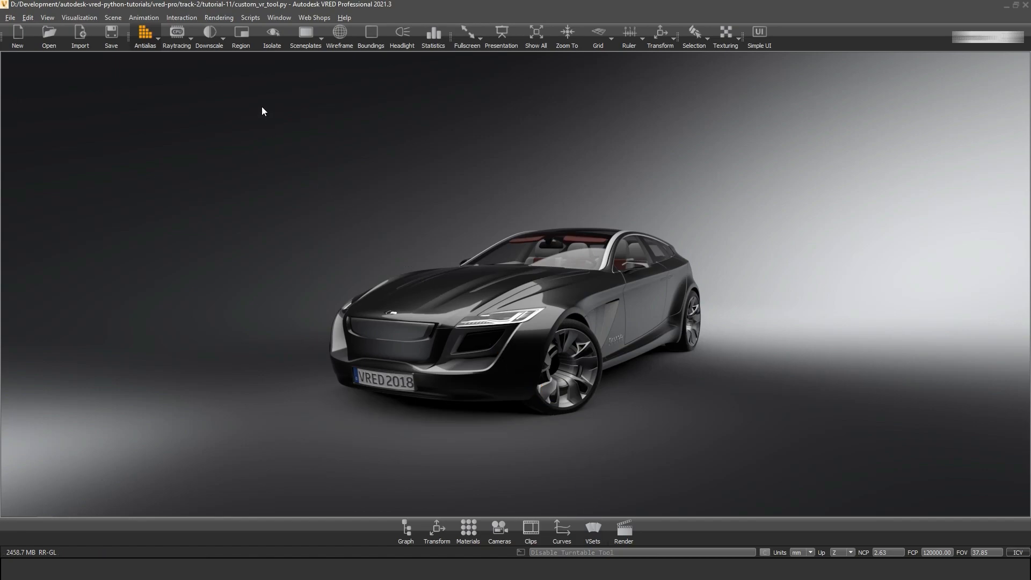
Step: Bring up the Python documentation from VRED's Help menu
click(344, 17)
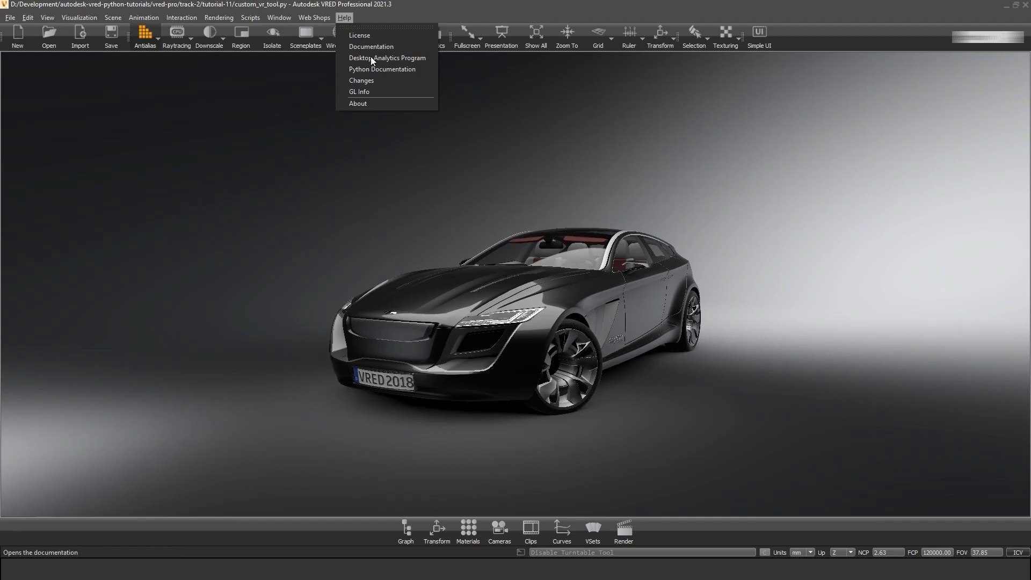
click(371, 46)
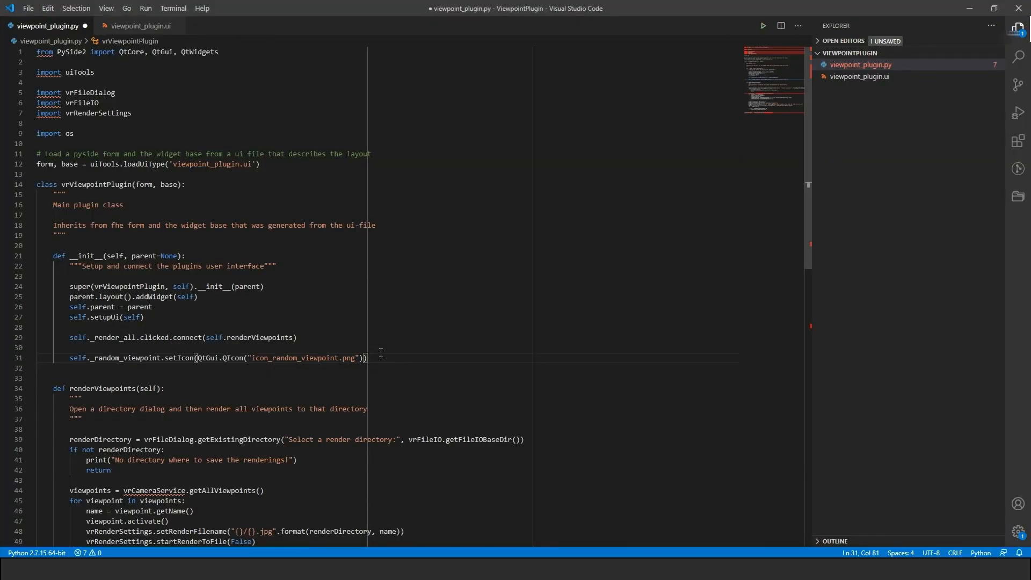
Step: Add self._random_viewpoint.setIconSize(QtCore.QSize(32,32)) below the setIcon call
text(self._random_viewpoint.setIconSize(QtCore.QSize(32,32)))
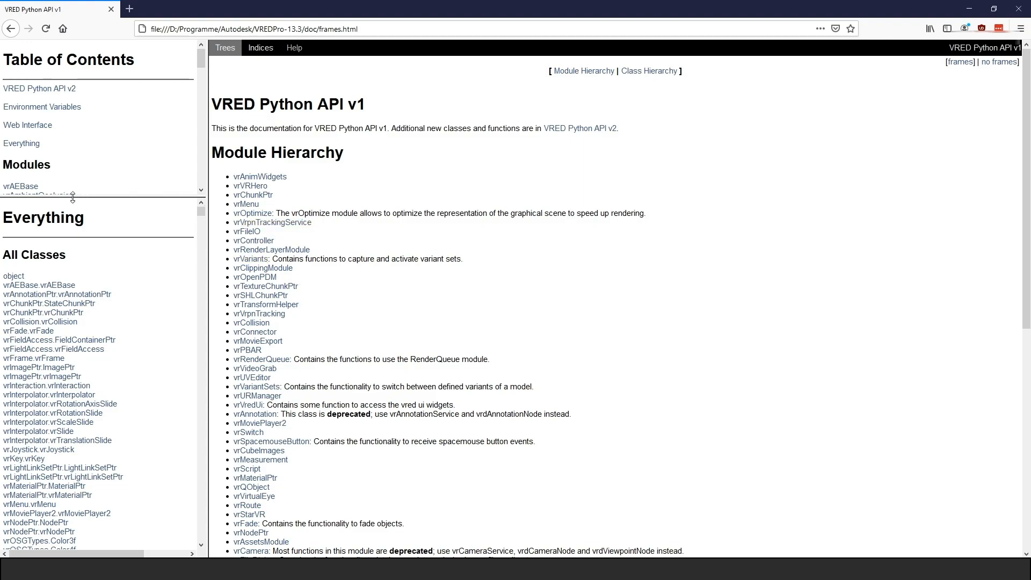
Step: Search the v1 Everything index for 'create', reach vrMaterialPtr.createMaterial, then move to the v2 docs
click(22, 143)
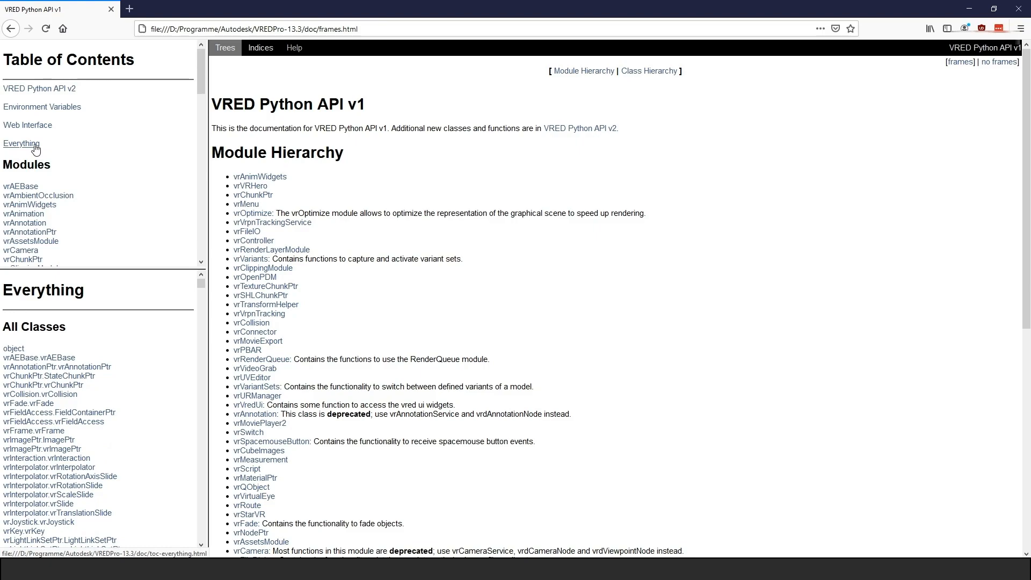
mouse_move(86, 269)
text(create)
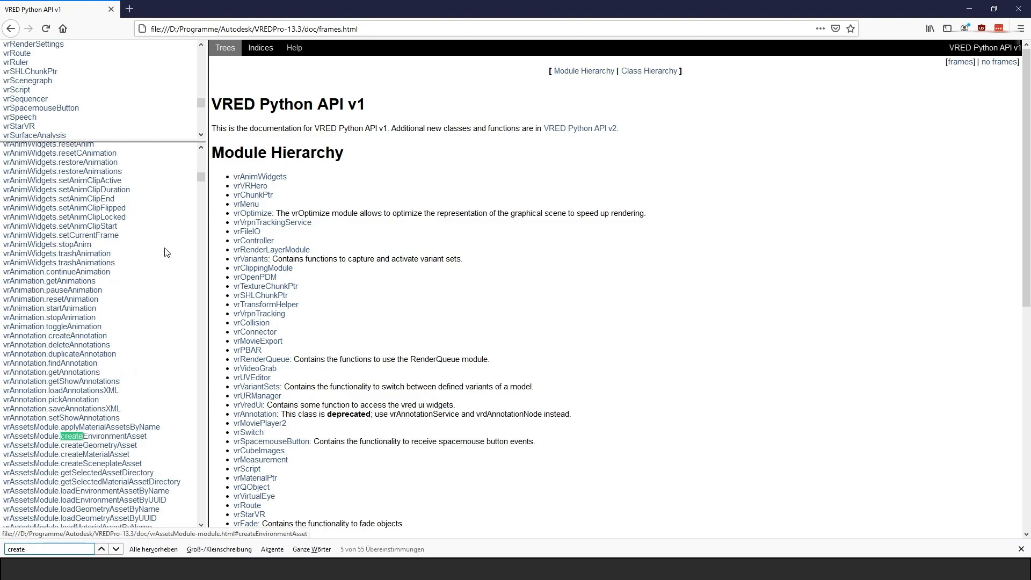
click(101, 549)
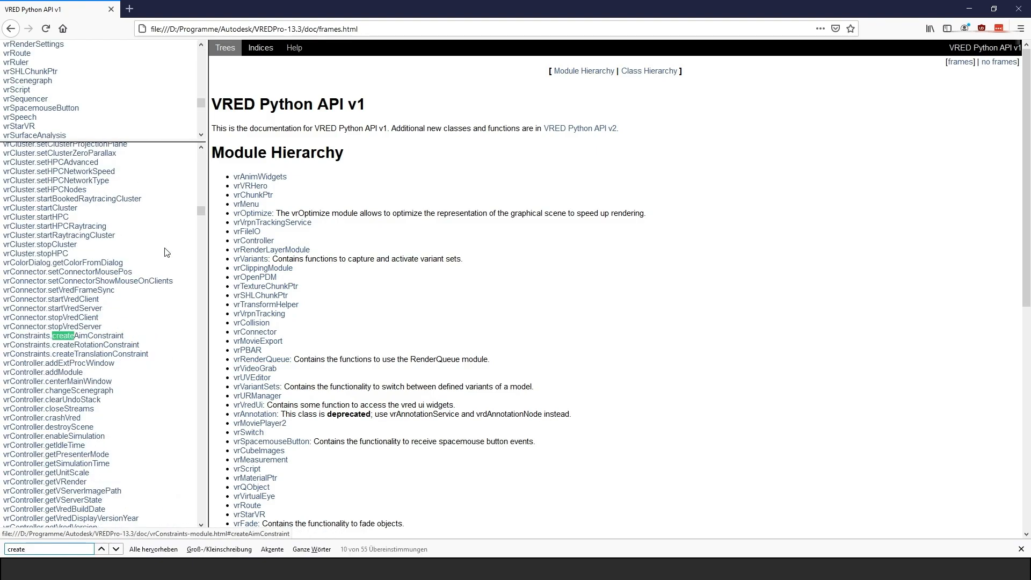
click(115, 549)
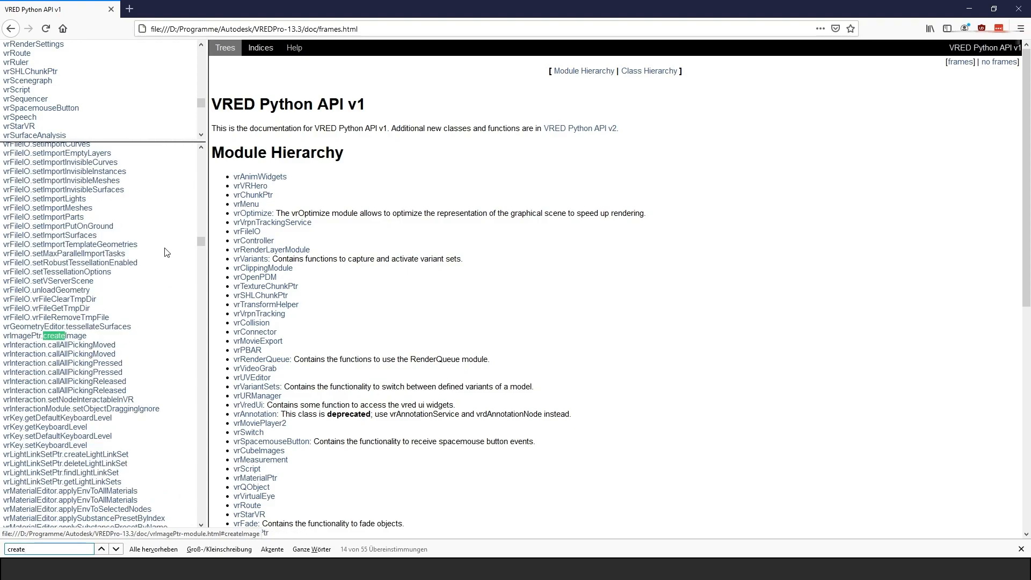
click(101, 549)
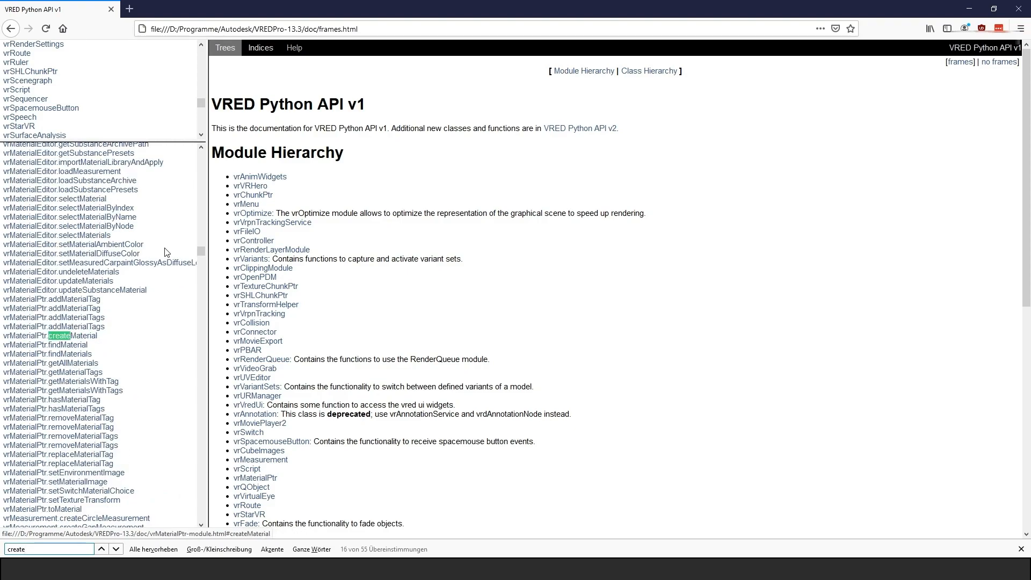
click(52, 335)
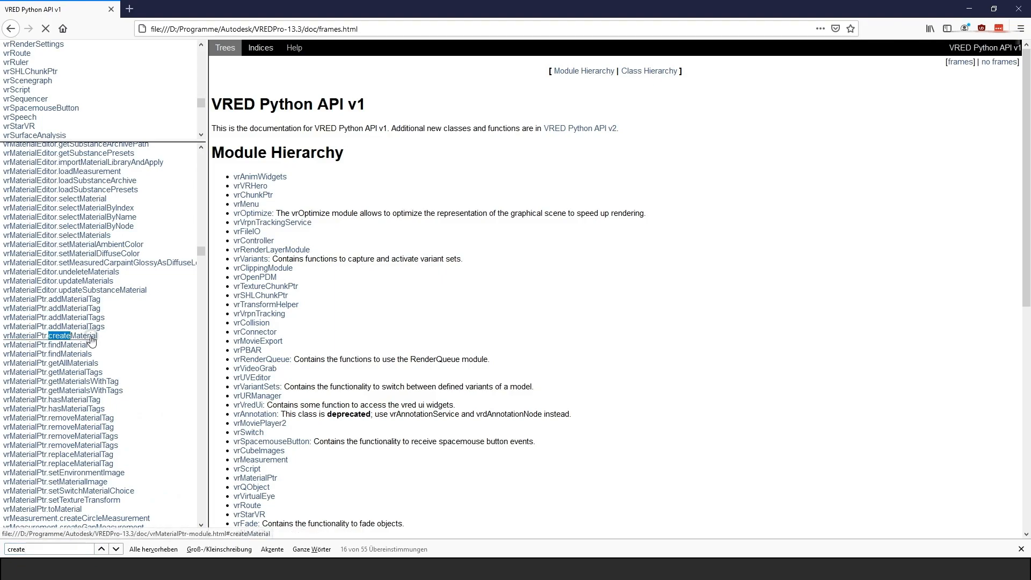
click(69, 335)
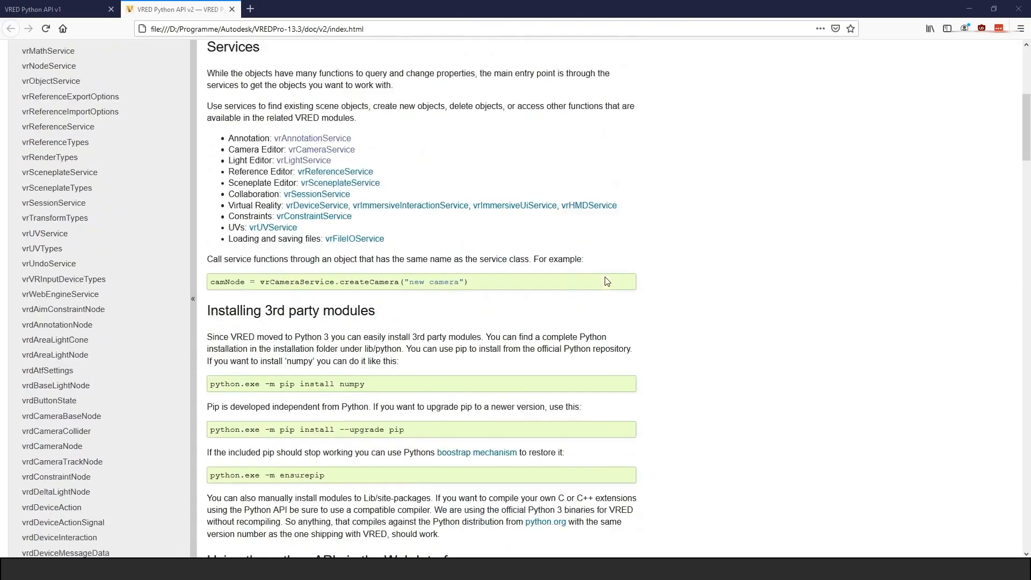
Step: Search the v2 docs for setTranslation and locate setTranslation(translation) on the vrdTransformNode page
scroll(down, 3)
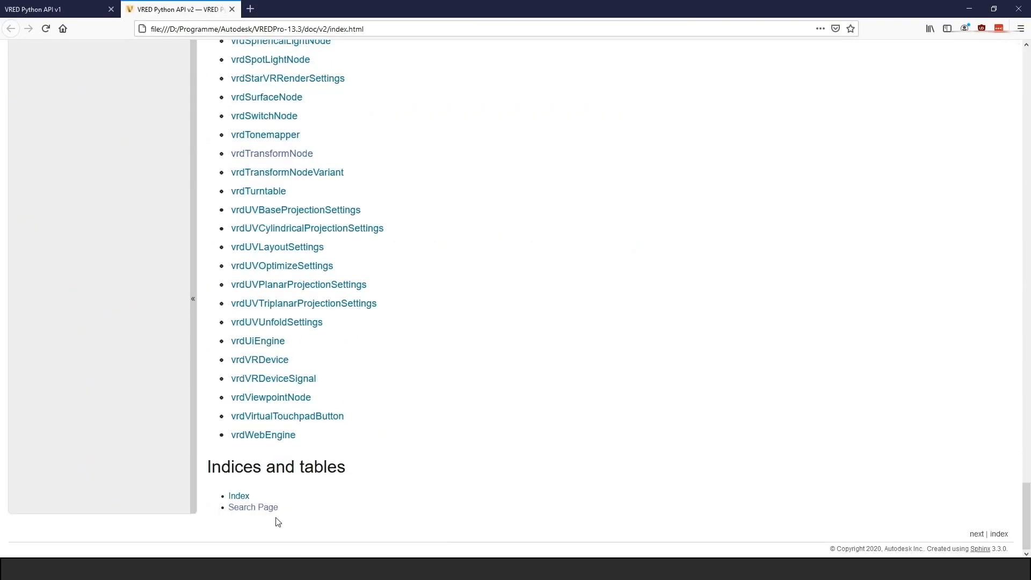
click(253, 507)
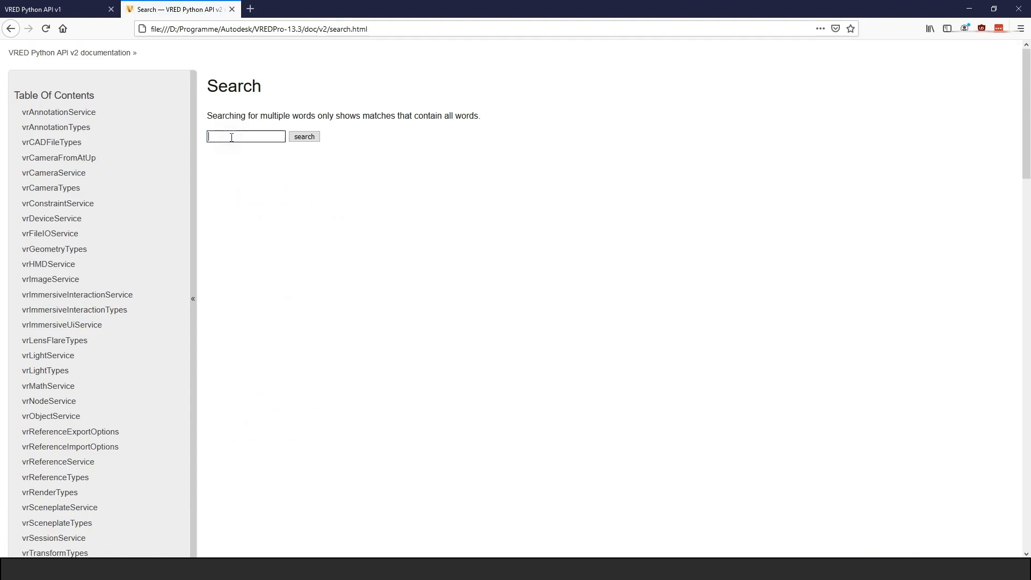
text(setTranslation)
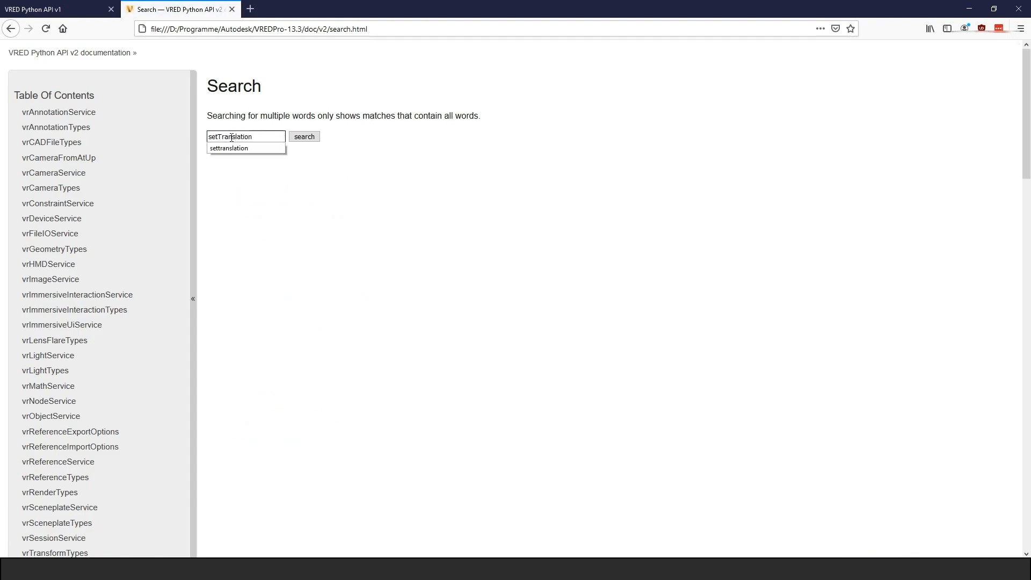
click(304, 137)
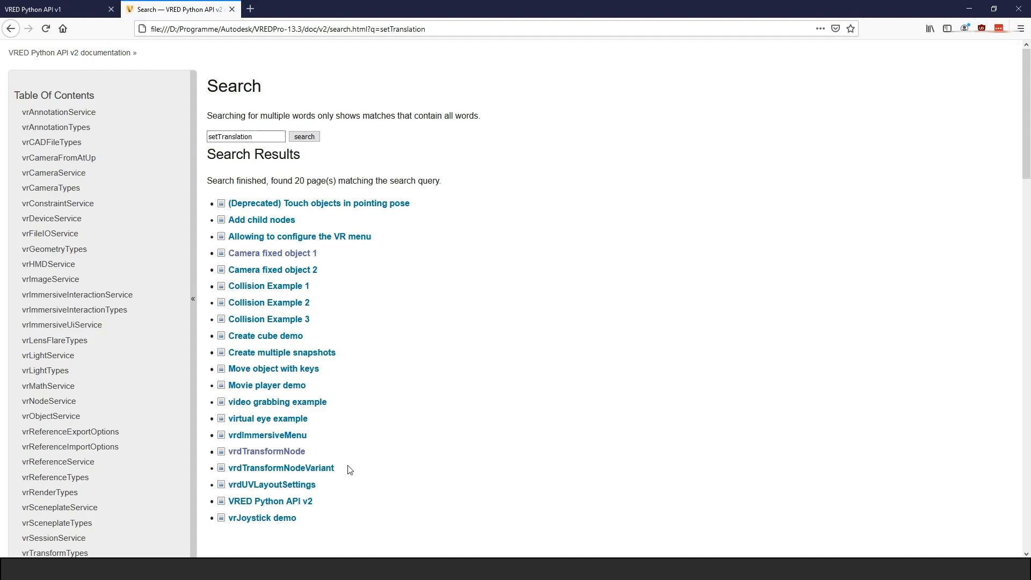
click(267, 451)
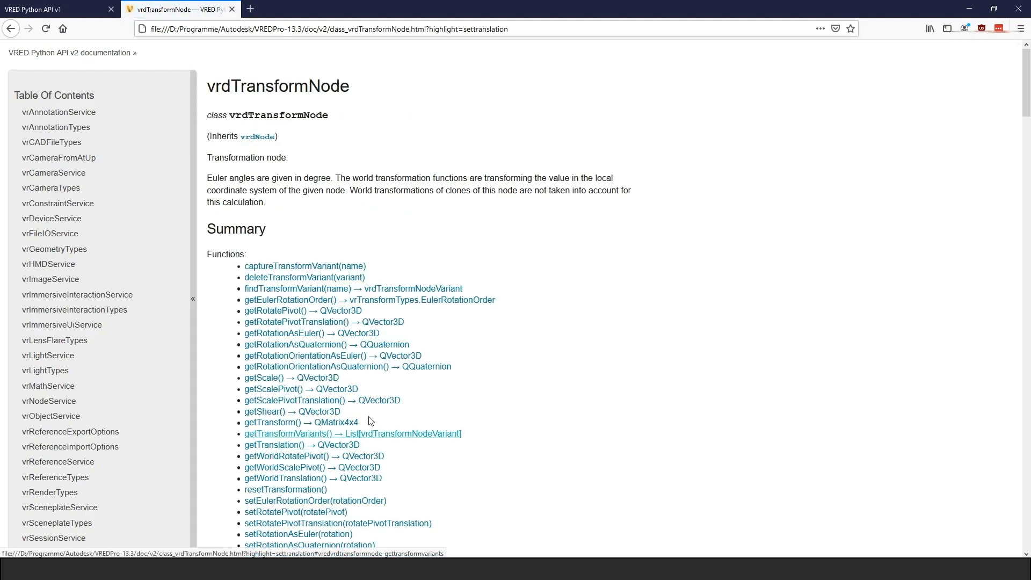
text(setTranslation)
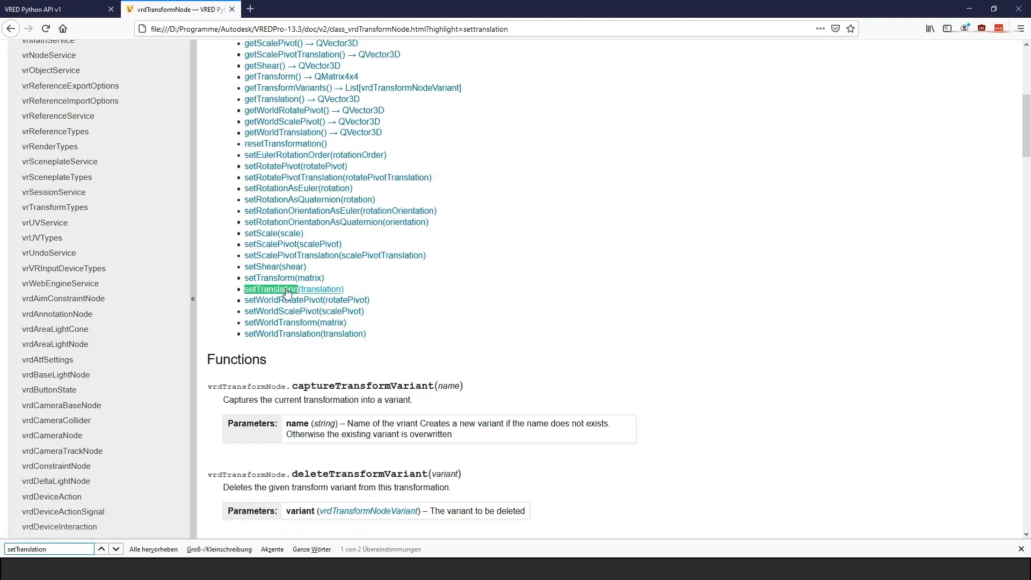
Step: Open the 'Leap Motion is not working' thread in the VRED Forum, then switch the car scene to a random viewpoint
click(59, 9)
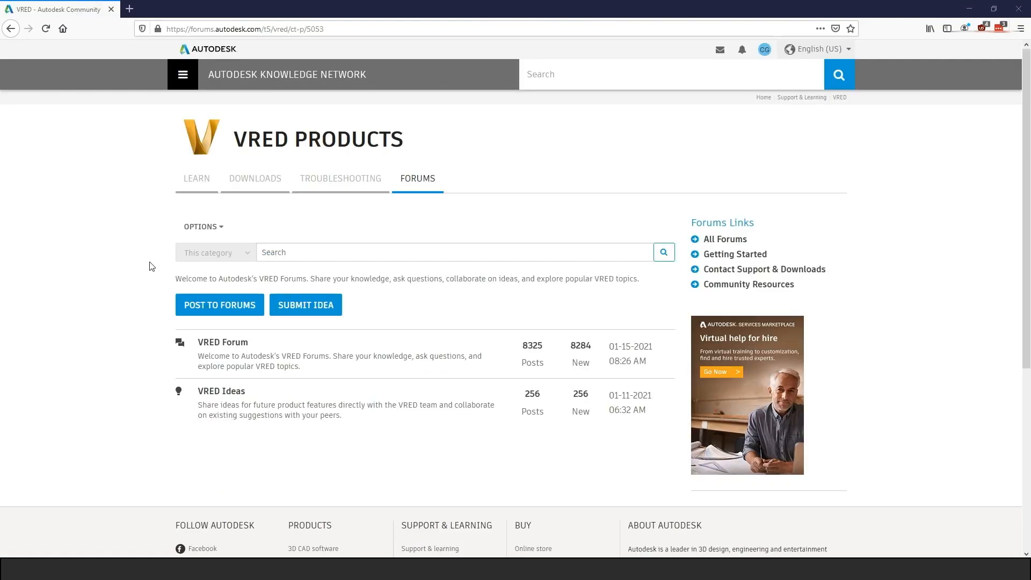
mouse_move(222, 342)
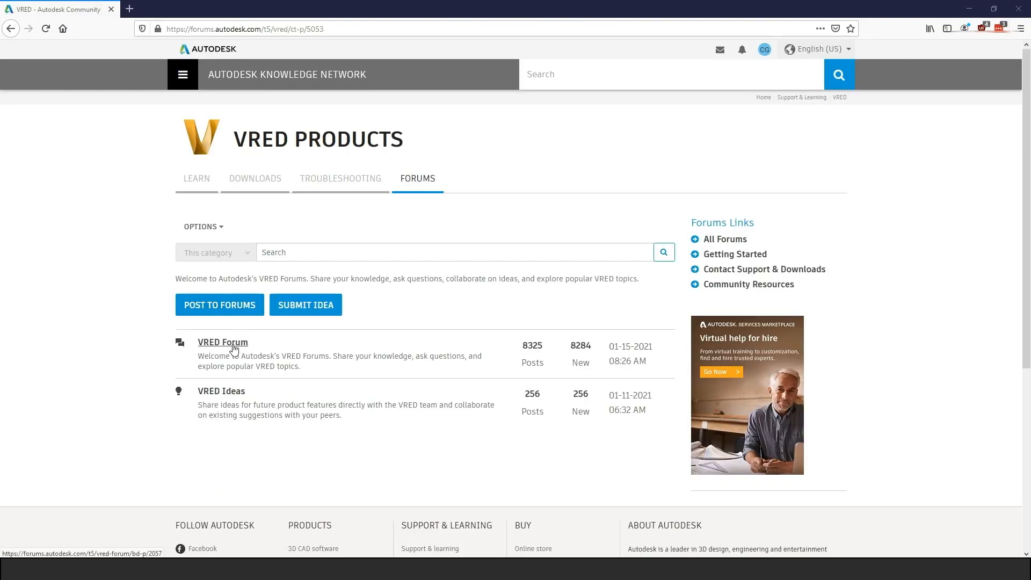
click(222, 341)
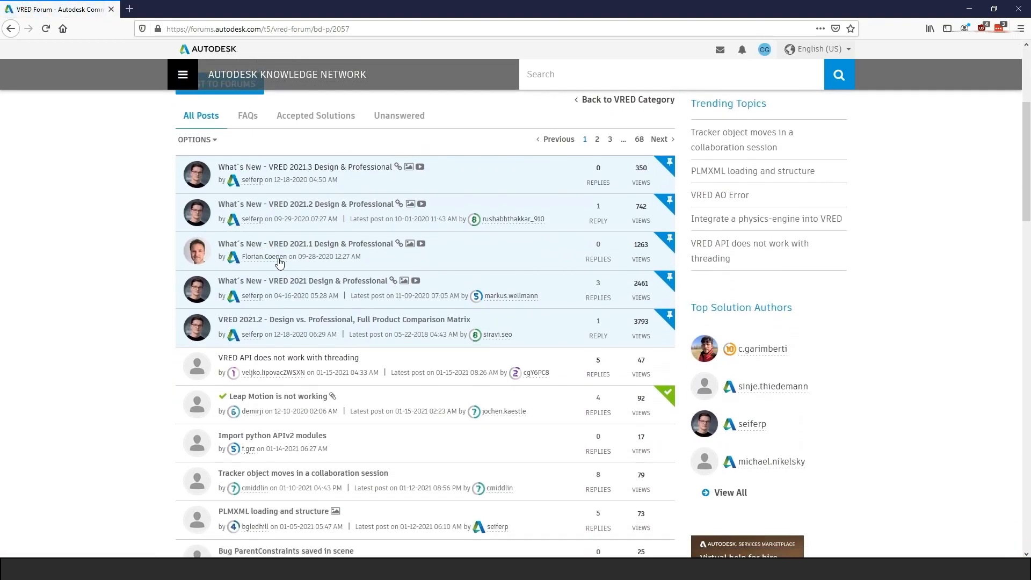
click(277, 397)
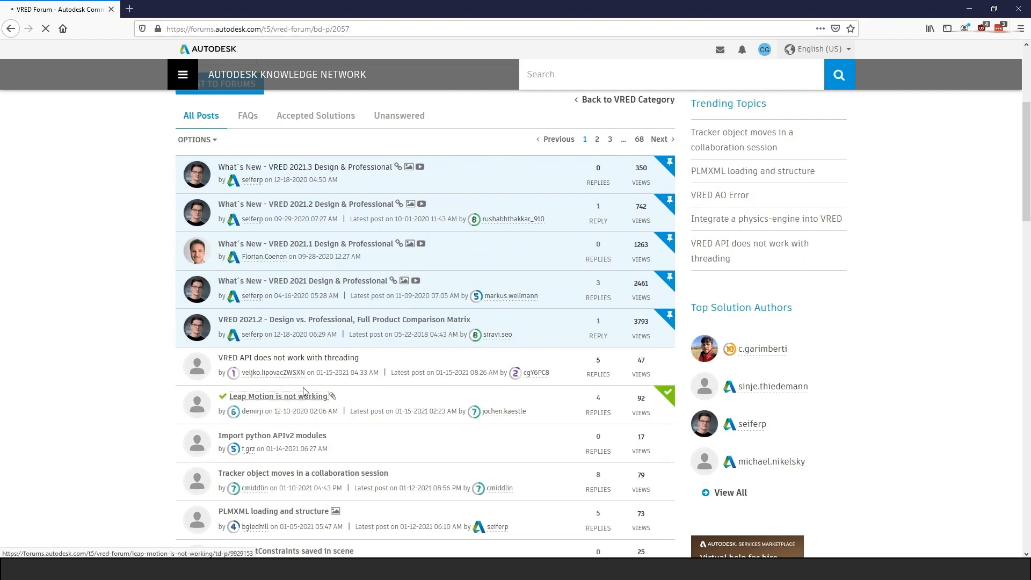
click(277, 397)
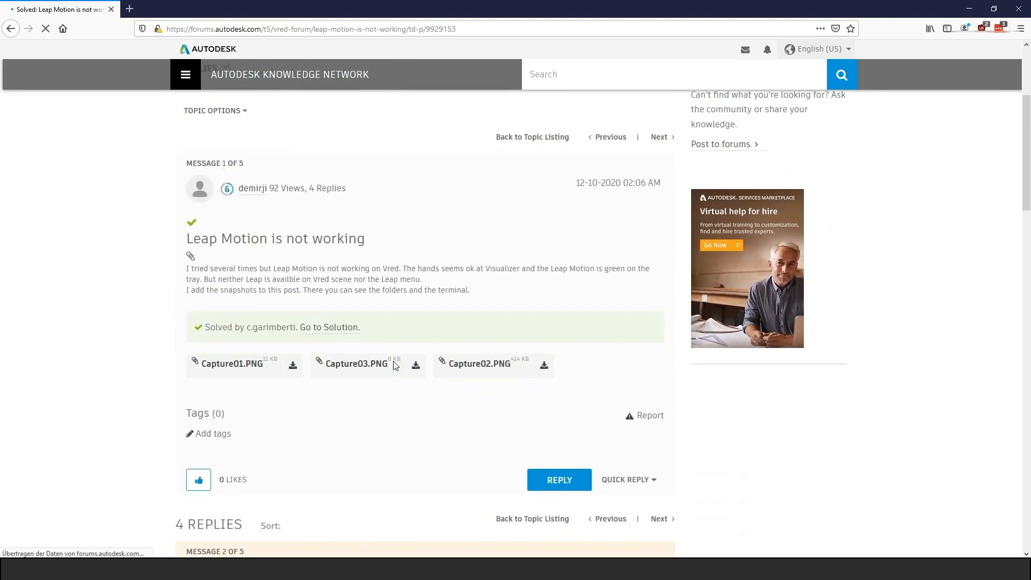
scroll(down, 3)
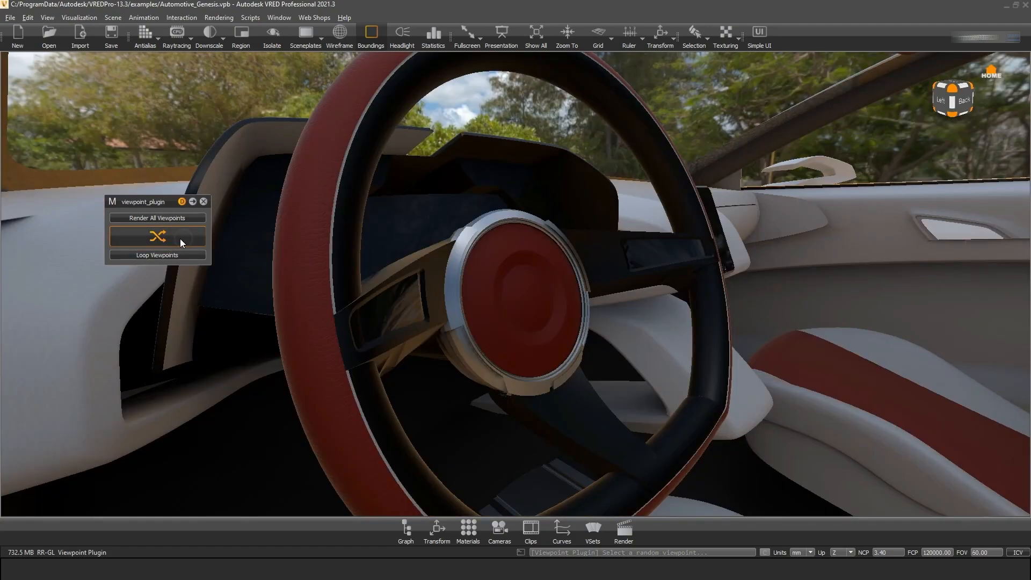
click(157, 236)
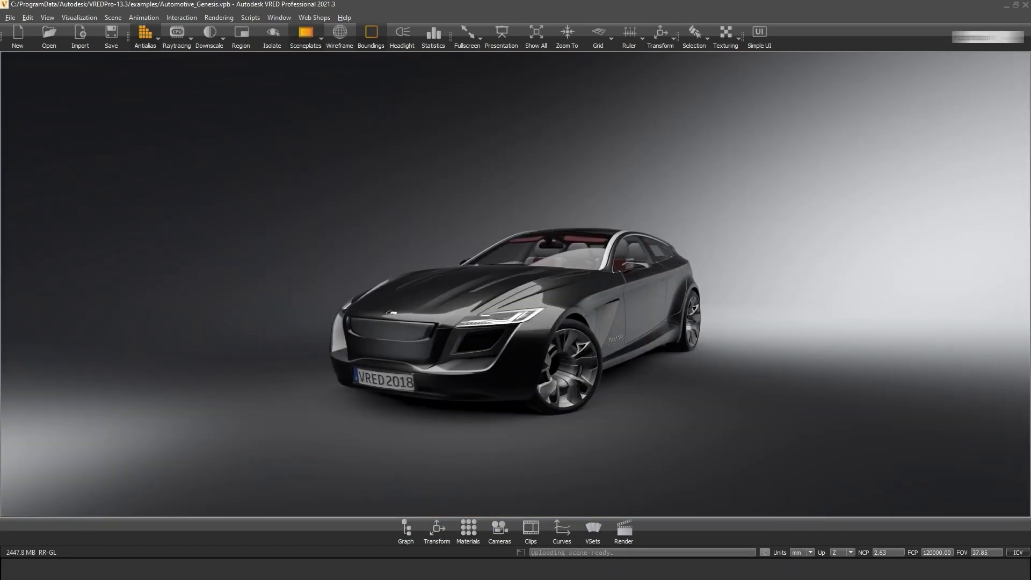